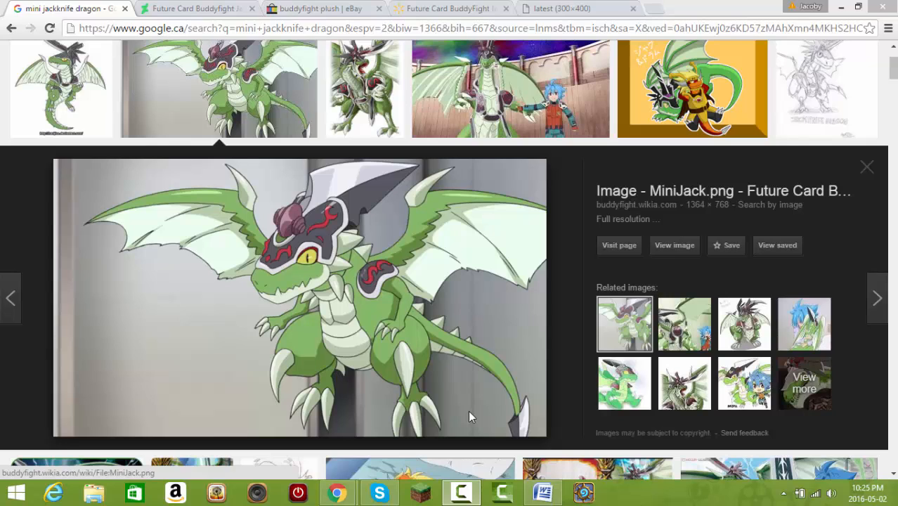
{"action": "mouse_move", "coordinate": [332, 314]}
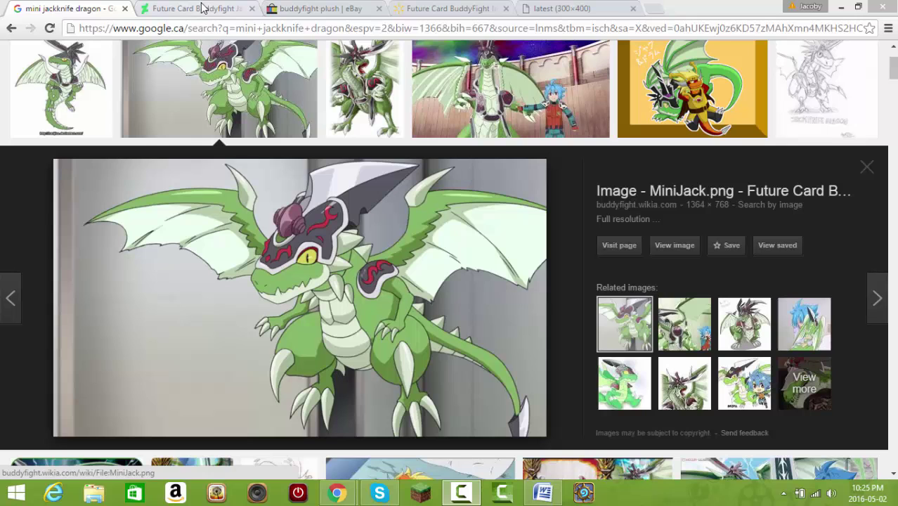
View the Jackknife Dragon Plush photos and read its description of materials, 18-inch height and removable armor
{"action": "left_click", "coordinate": [197, 8]}
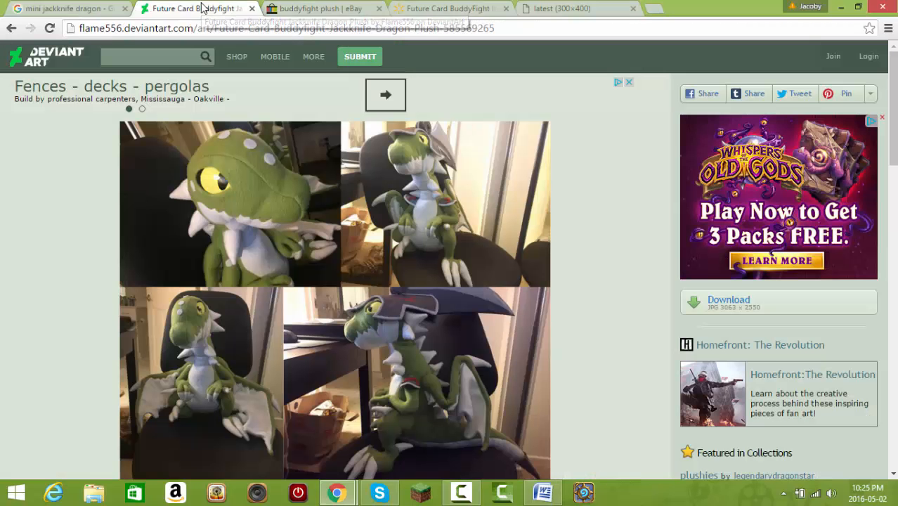
{"action": "mouse_move", "coordinate": [395, 291]}
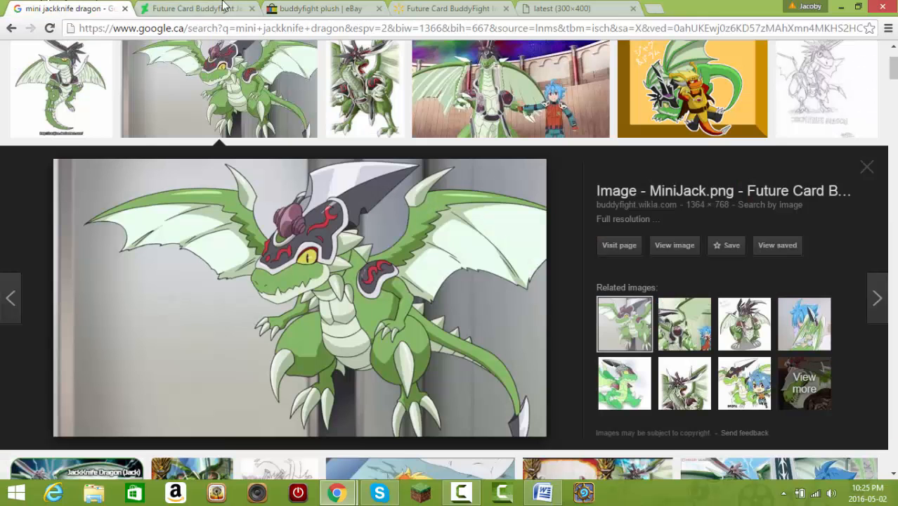
{"action": "left_click", "coordinate": [196, 11]}
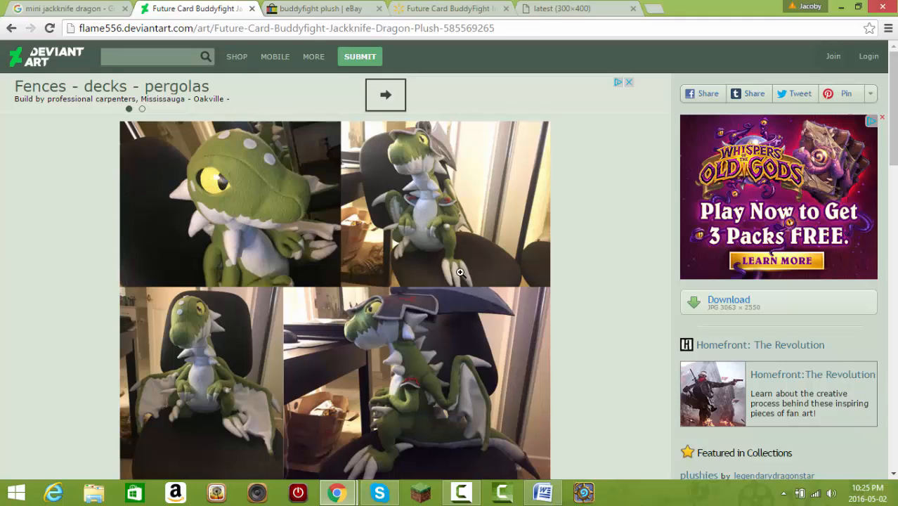
{"action": "scroll", "scroll_direction": "down", "scroll_amount": 3}
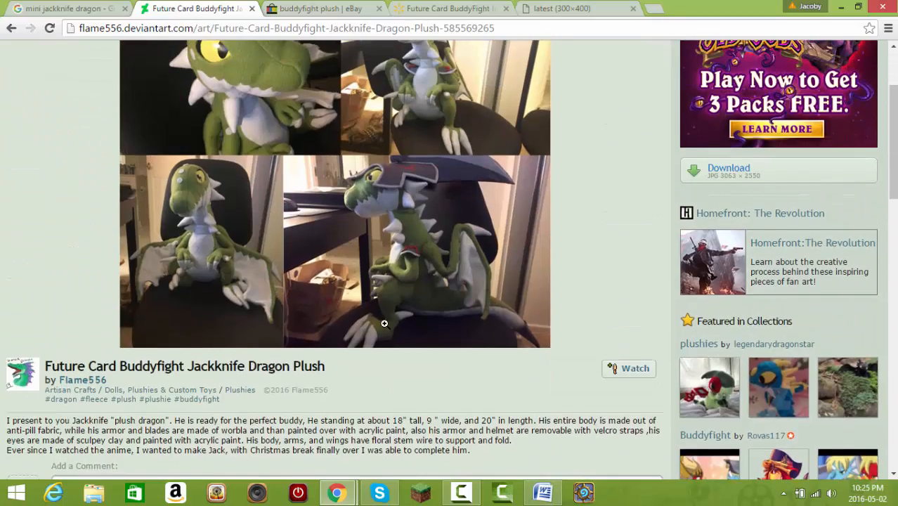
{"action": "scroll", "scroll_direction": "up", "scroll_amount": 3}
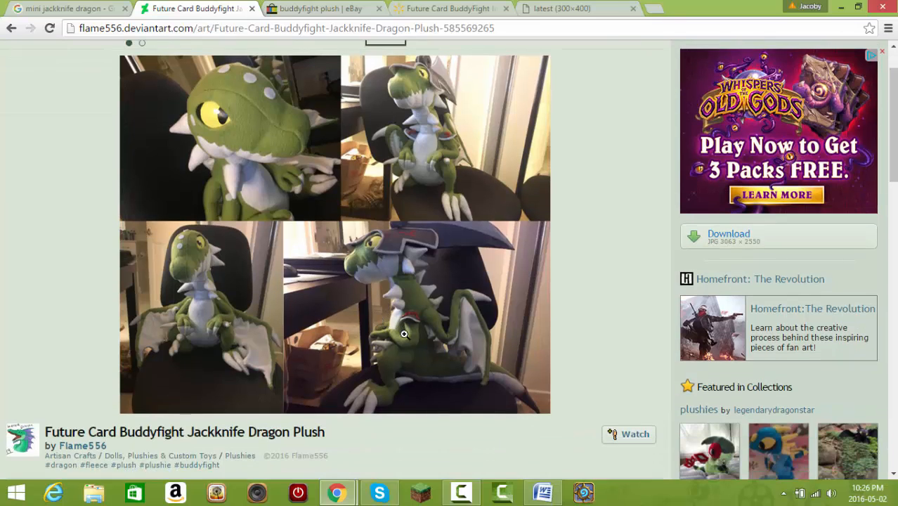
{"action": "mouse_move", "coordinate": [359, 343]}
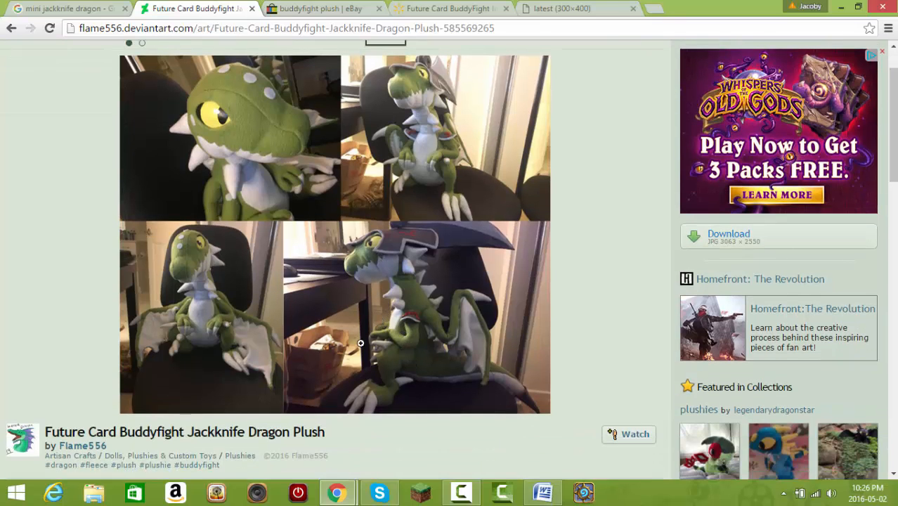
{"action": "scroll", "scroll_direction": "down", "scroll_amount": 3}
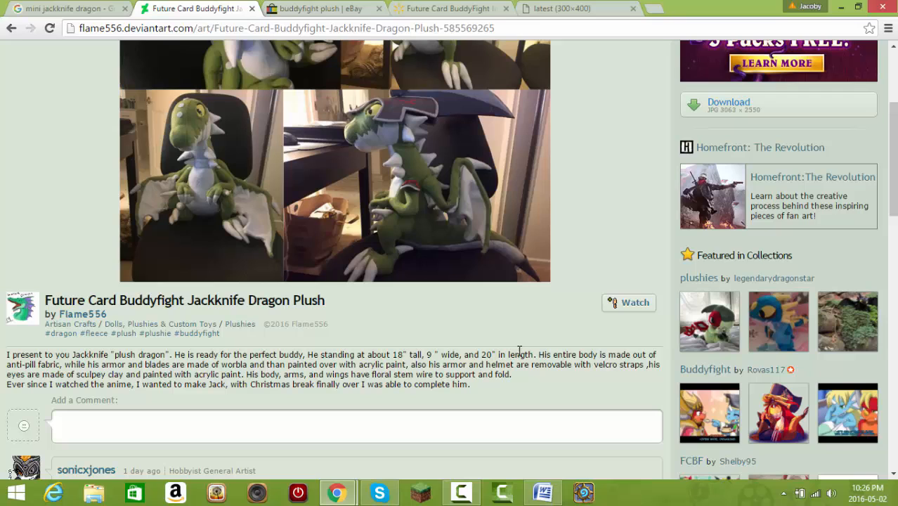
{"action": "mouse_move", "coordinate": [502, 393]}
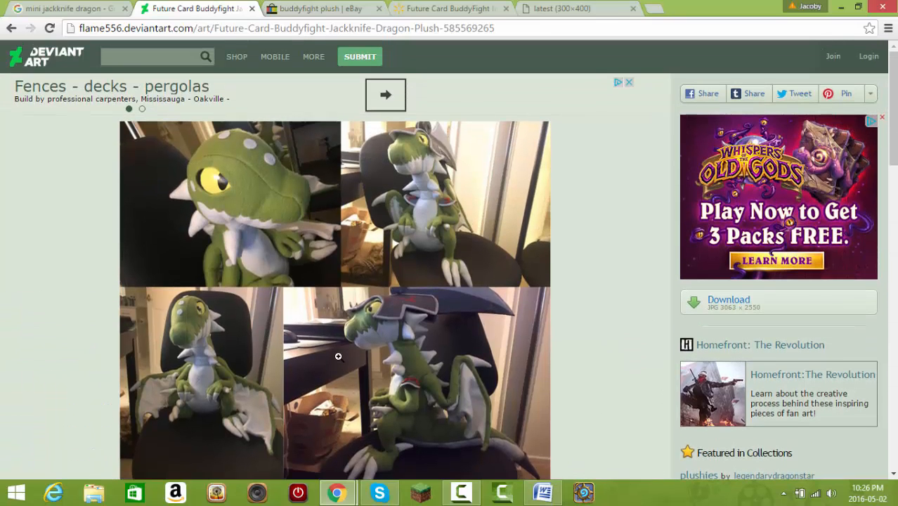
{"action": "mouse_move", "coordinate": [257, 199]}
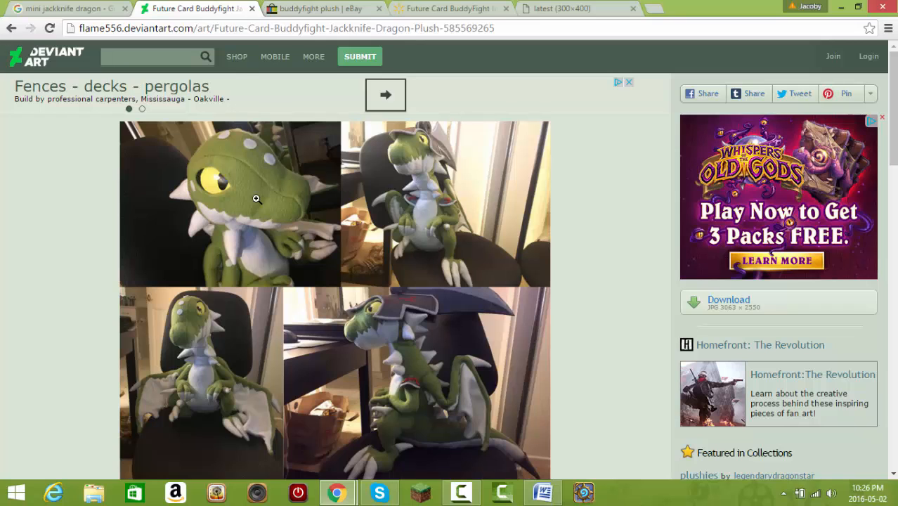
{"action": "scroll", "scroll_direction": "down", "scroll_amount": 3}
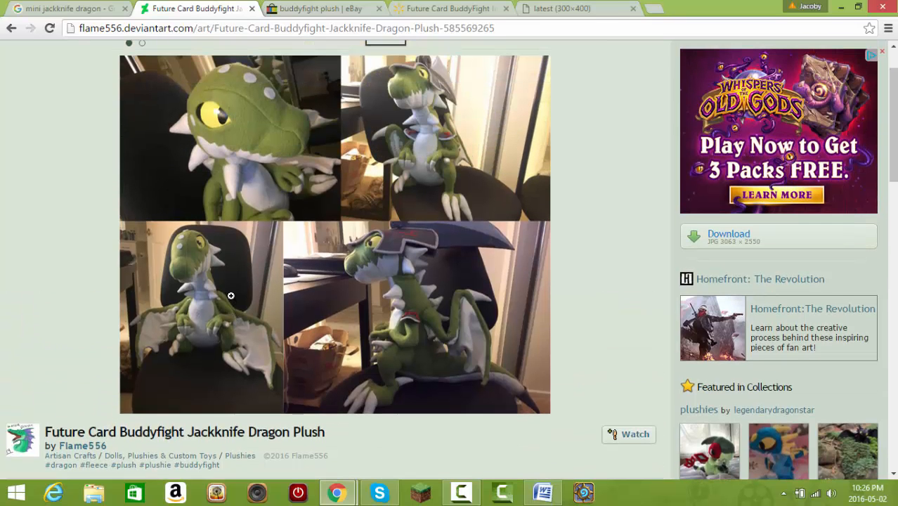
{"action": "scroll", "scroll_direction": "down", "scroll_amount": 3}
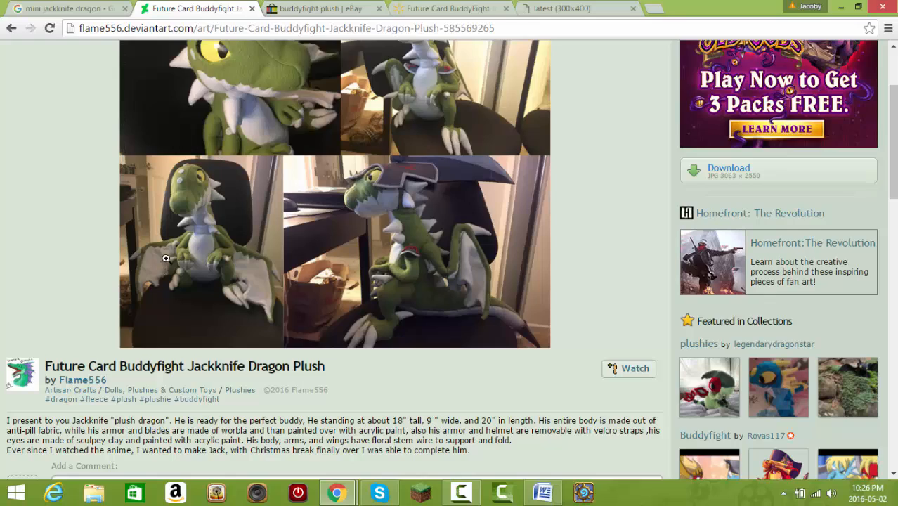
{"action": "scroll", "scroll_direction": "down", "scroll_amount": 3}
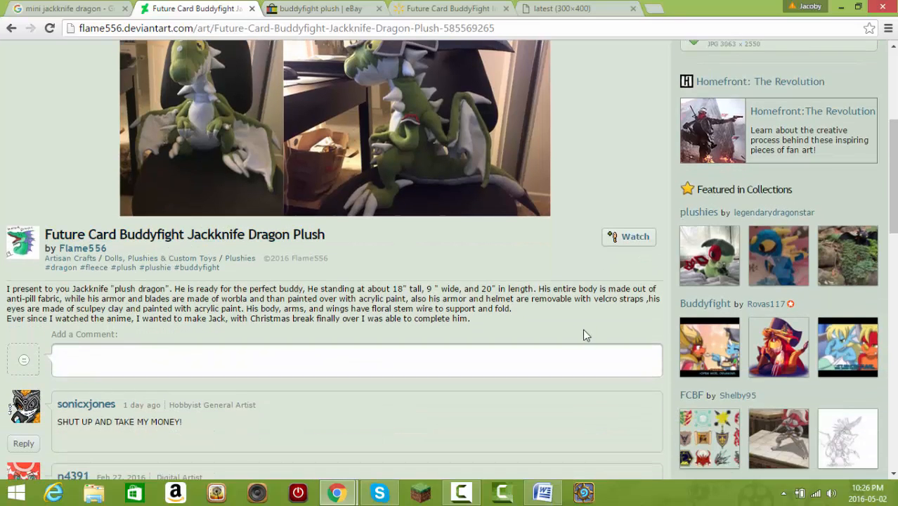
{"action": "mouse_move", "coordinate": [539, 349]}
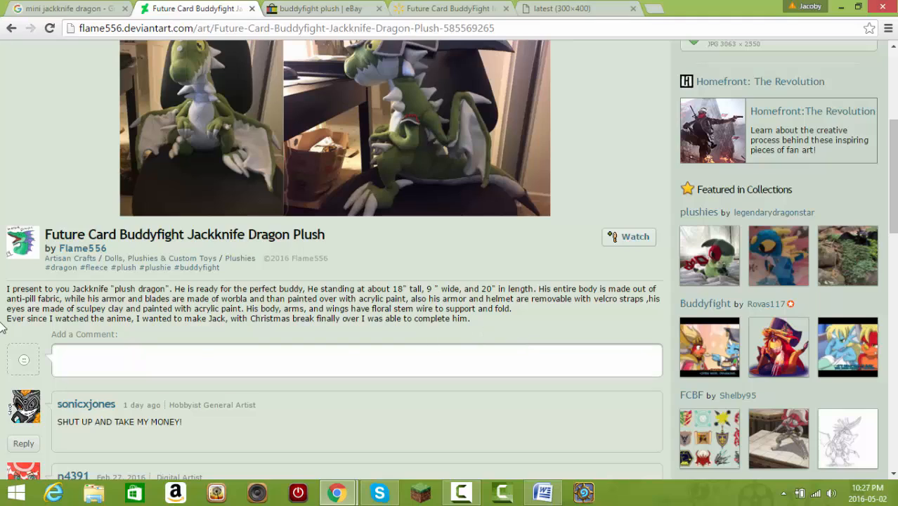
{"action": "mouse_move", "coordinate": [223, 323]}
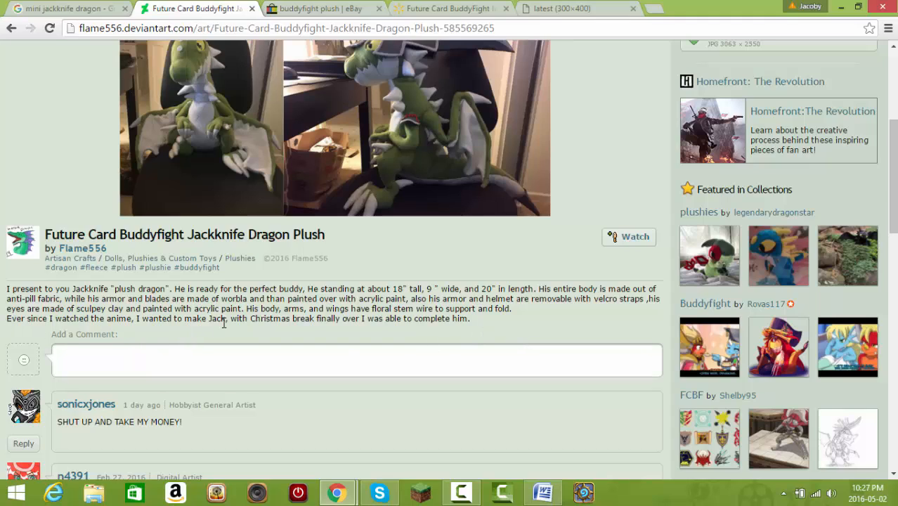
{"action": "mouse_move", "coordinate": [432, 346]}
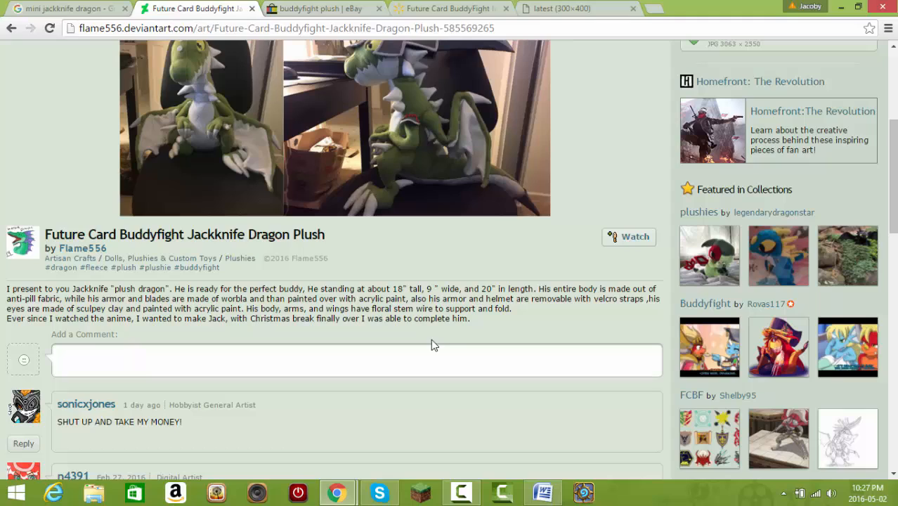
{"action": "mouse_move", "coordinate": [462, 334]}
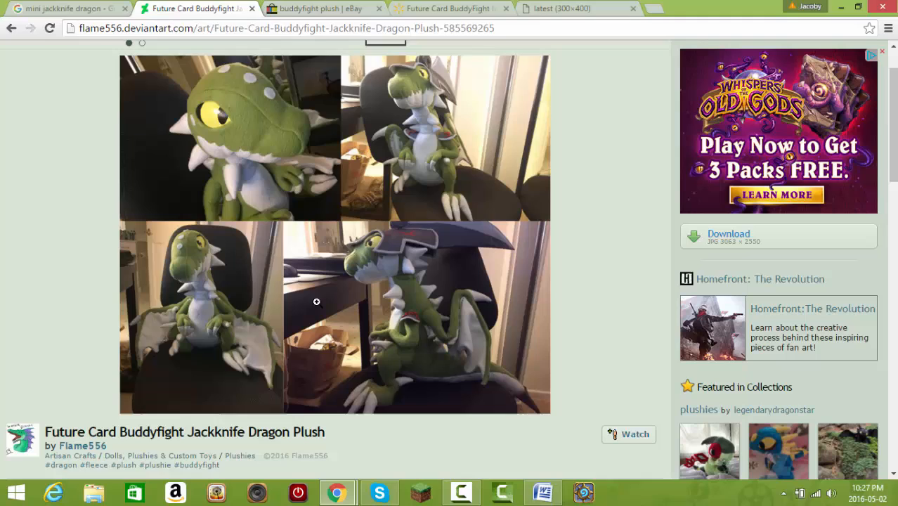
{"action": "mouse_move", "coordinate": [315, 295]}
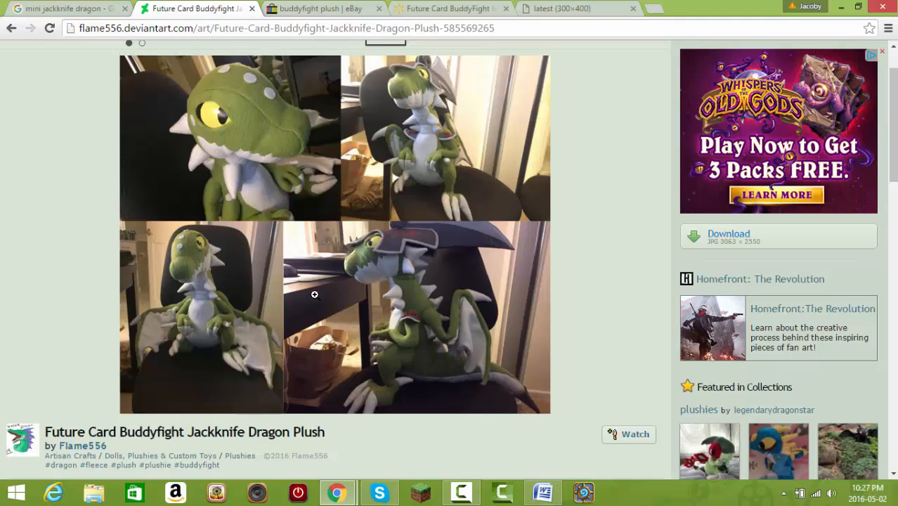
{"action": "mouse_move", "coordinate": [409, 253]}
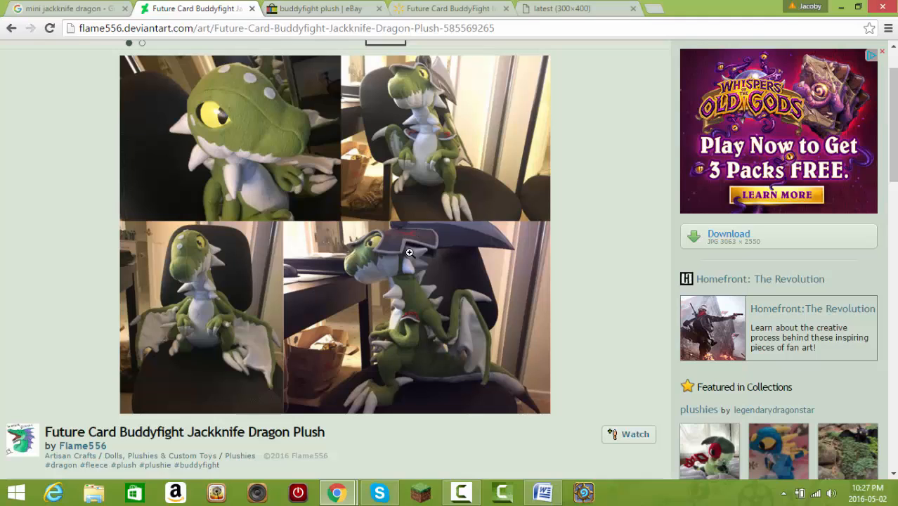
Flip between the Google Images MiniJack.png preview and the DeviantArt plush photos, ending on the MiniJack preview
{"action": "scroll", "scroll_direction": "down", "scroll_amount": 3}
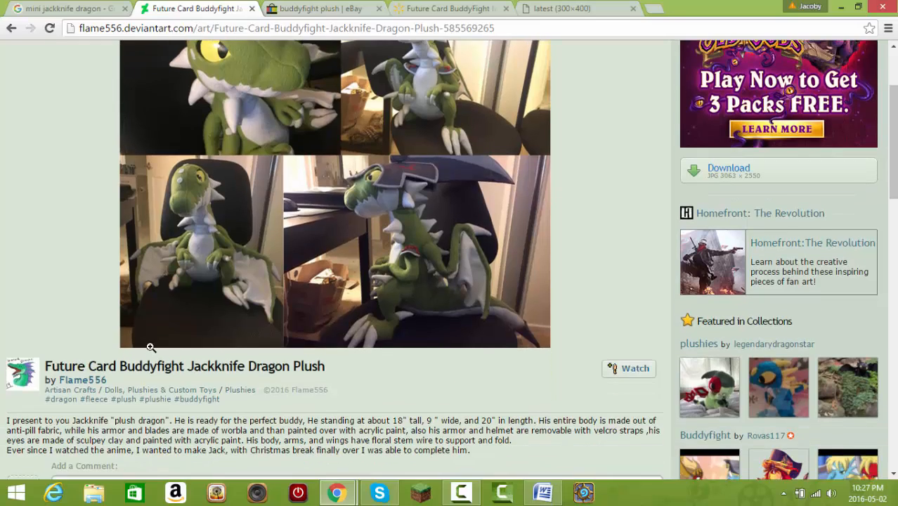
{"action": "left_click", "coordinate": [68, 9]}
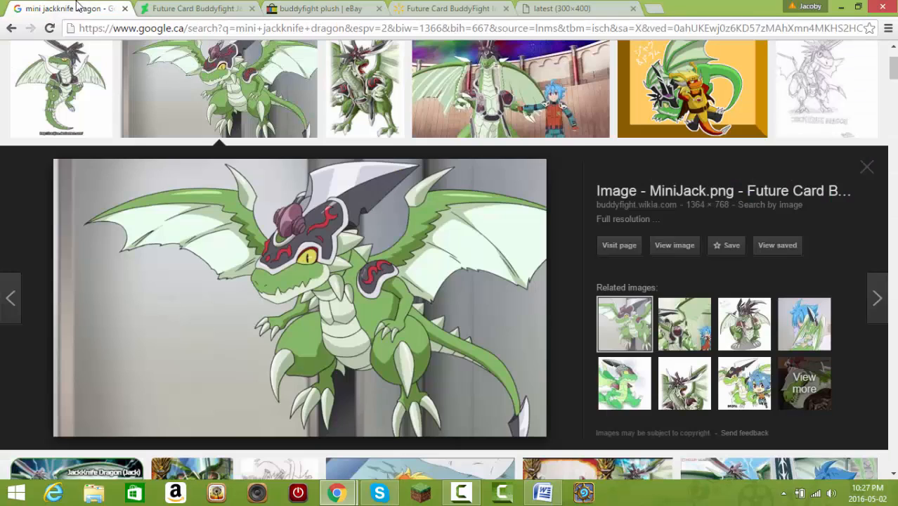
{"action": "left_click", "coordinate": [197, 8]}
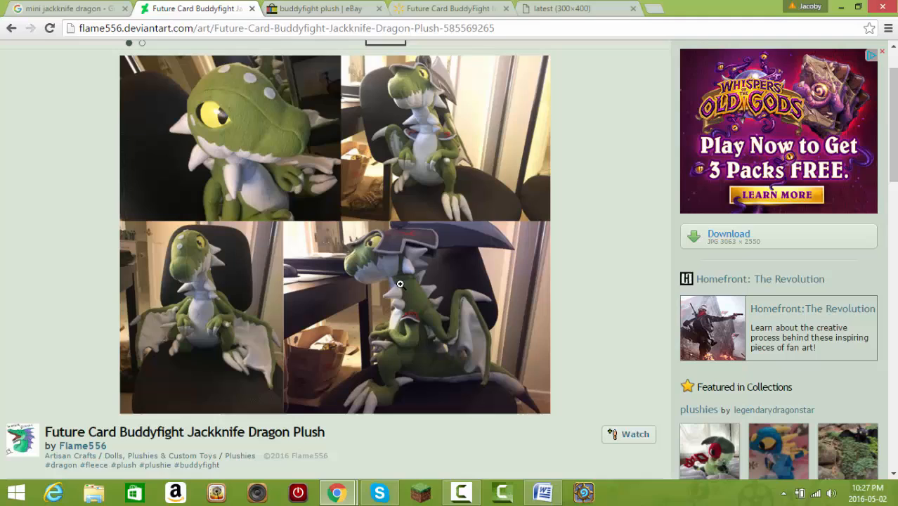
{"action": "mouse_move", "coordinate": [405, 329]}
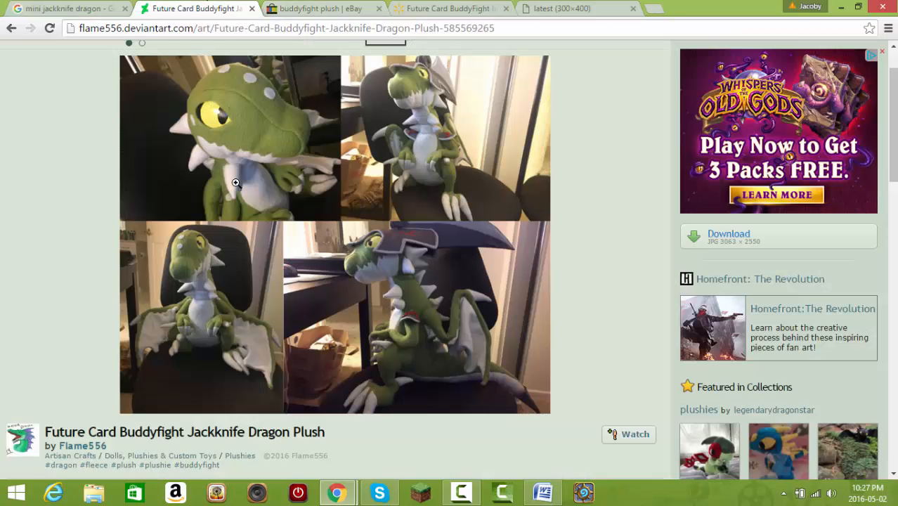
{"action": "mouse_move", "coordinate": [433, 265]}
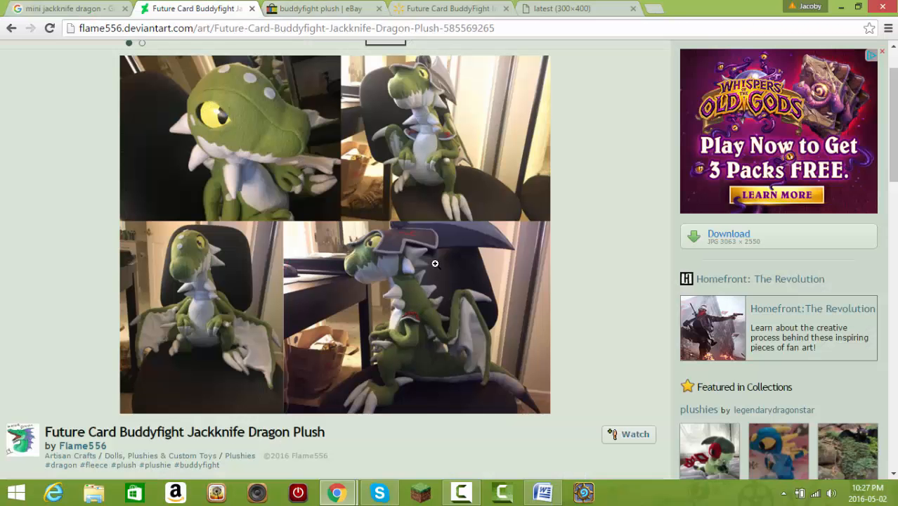
{"action": "left_click", "coordinate": [70, 11]}
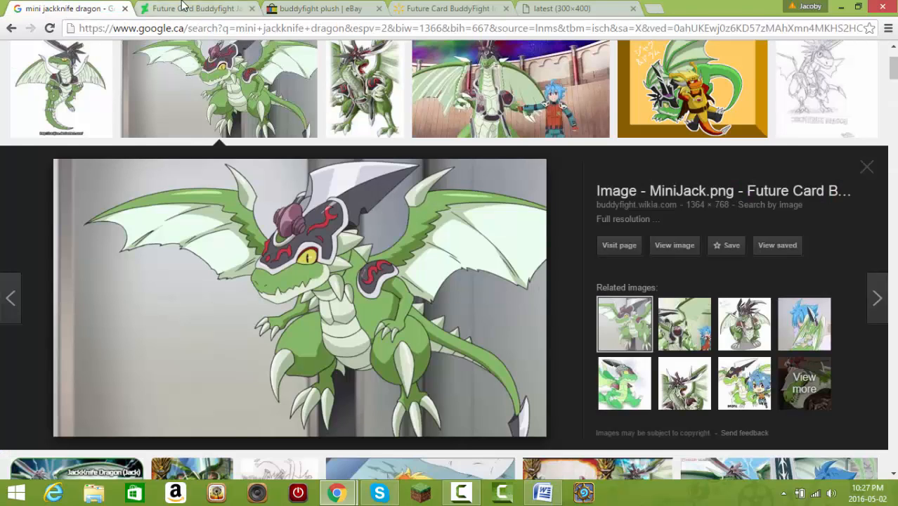
Look through the eBay 'buddyfight plush' results showing 0 listings and only related and sponsored items
{"action": "left_click", "coordinate": [302, 9]}
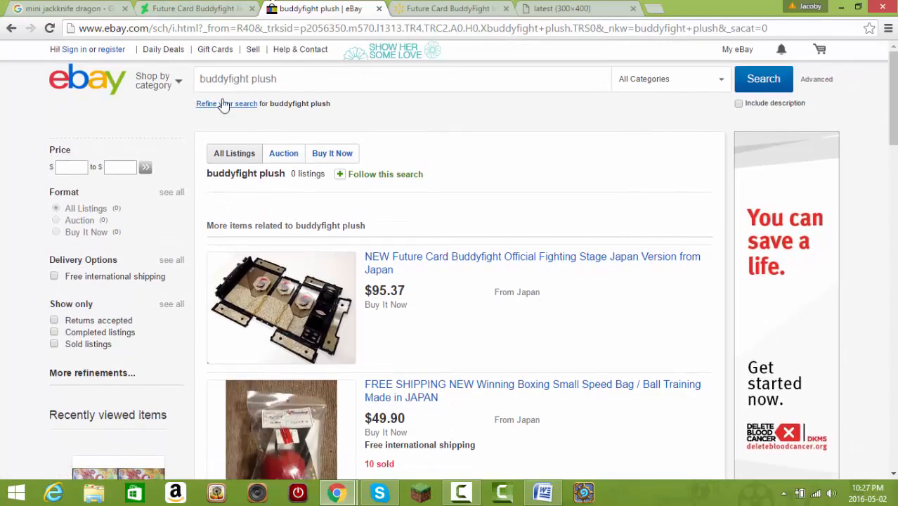
{"action": "scroll", "scroll_direction": "down", "scroll_amount": 3}
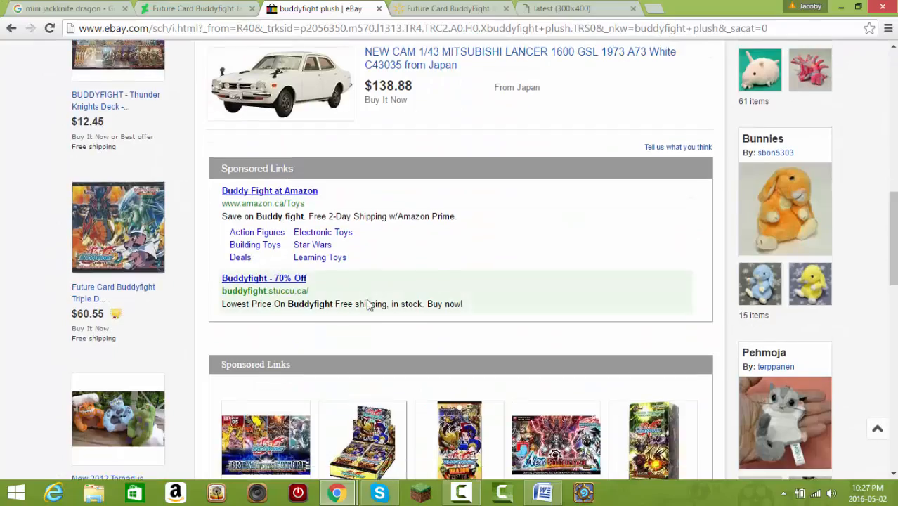
{"action": "scroll", "scroll_direction": "down", "scroll_amount": 3}
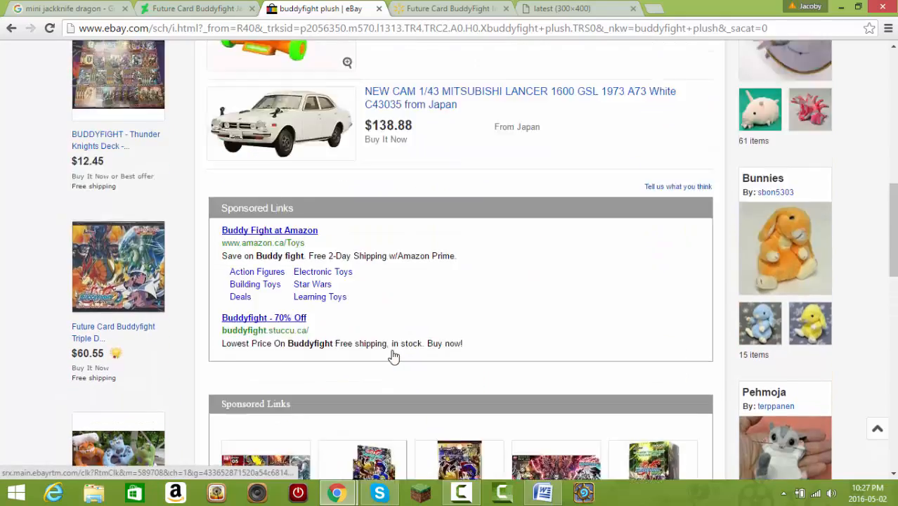
Search Walmart for 'buddyfight' and look through the first page of results
{"action": "left_click", "coordinate": [457, 9]}
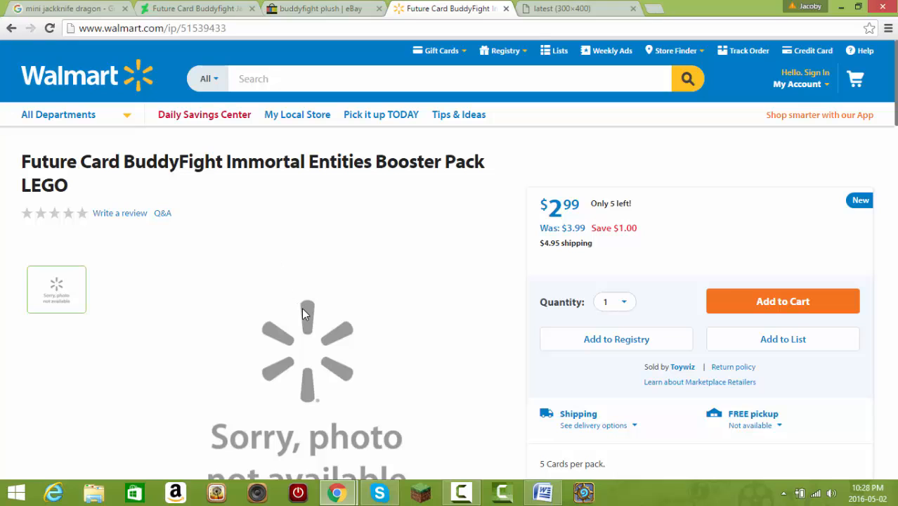
{"action": "left_click", "coordinate": [58, 115]}
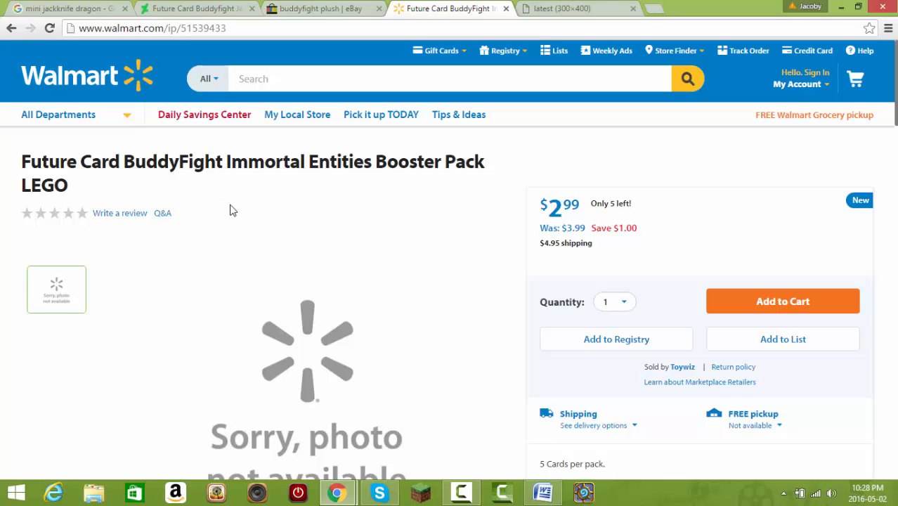
{"action": "mouse_move", "coordinate": [234, 211]}
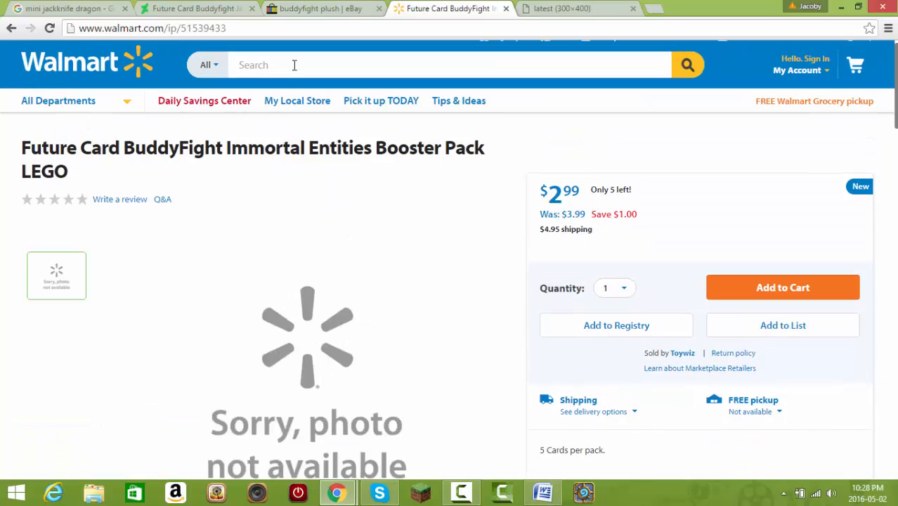
{"action": "type", "text": "buddyfight"}
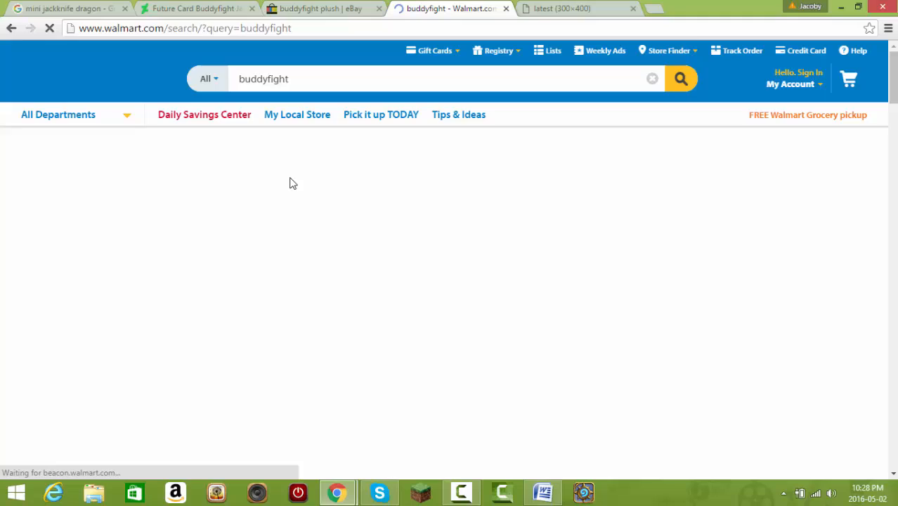
{"action": "scroll", "scroll_direction": "down", "scroll_amount": 3}
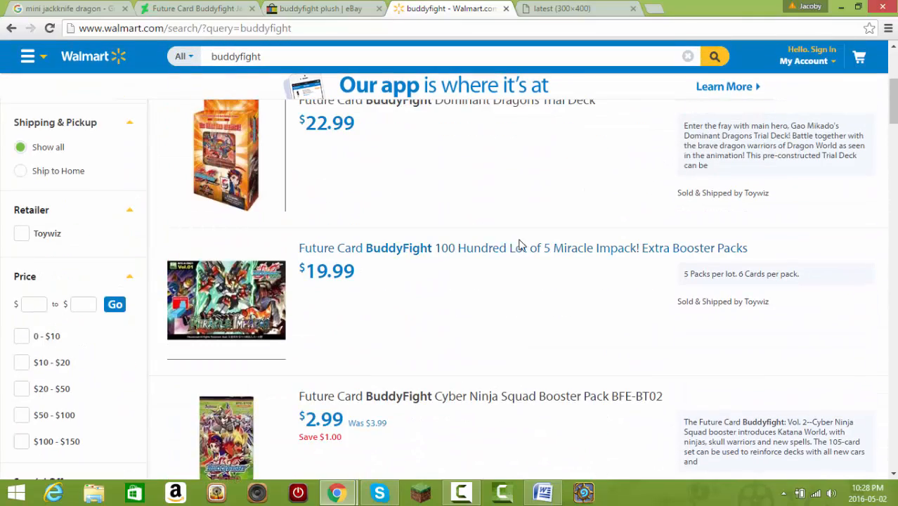
{"action": "scroll", "scroll_direction": "down", "scroll_amount": 3}
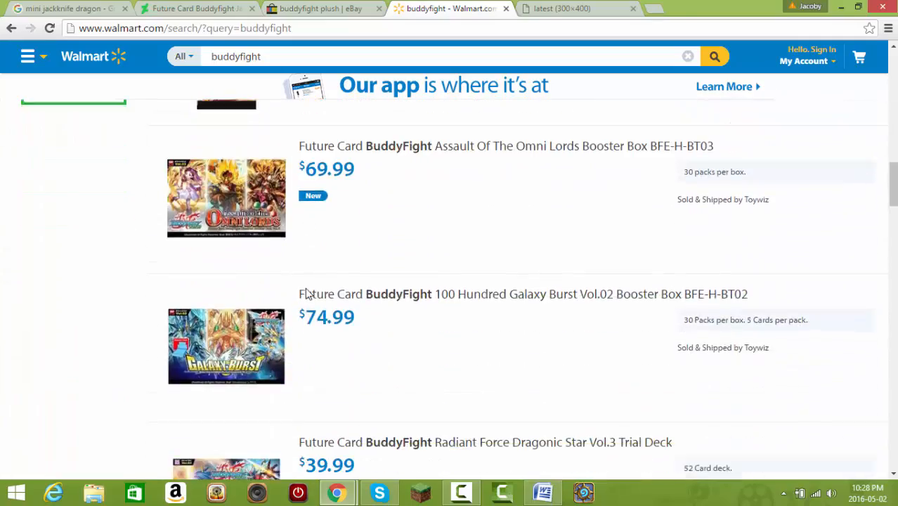
{"action": "scroll", "scroll_direction": "down", "scroll_amount": 3}
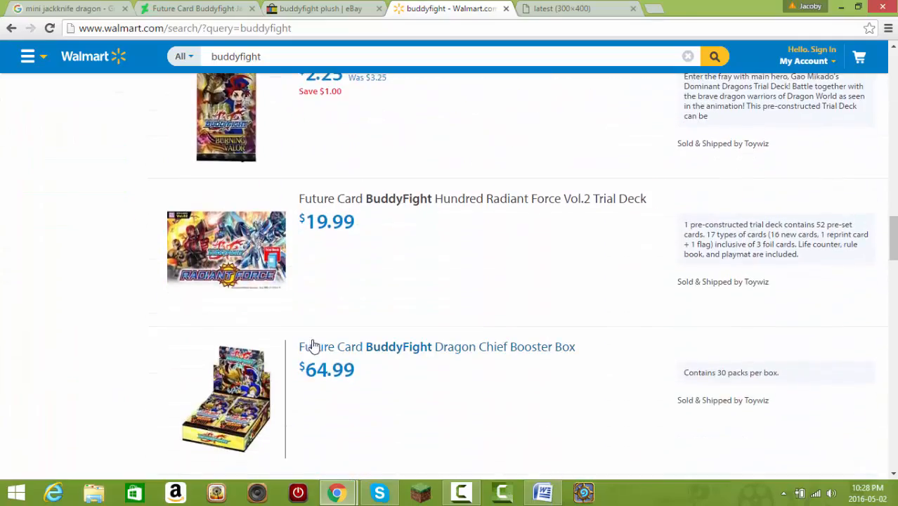
{"action": "scroll", "scroll_direction": "down", "scroll_amount": 3}
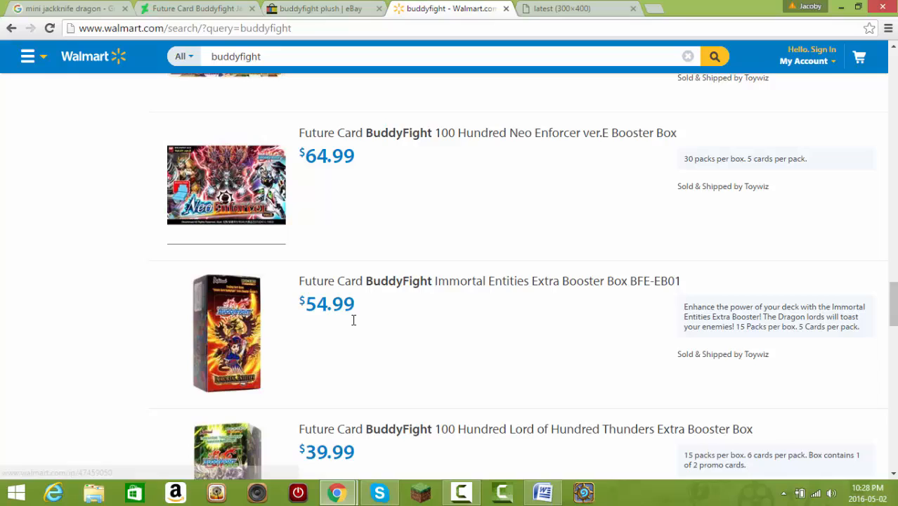
{"action": "scroll", "scroll_direction": "down", "scroll_amount": 3}
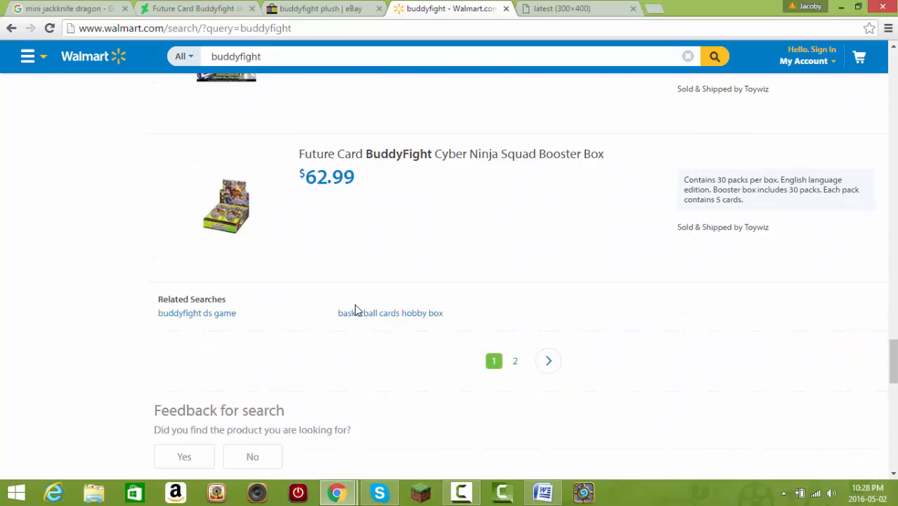
Move to page 2 of the Walmart results listing booster boxes, trial decks and booster packs from Toywiz
{"action": "left_click", "coordinate": [515, 359]}
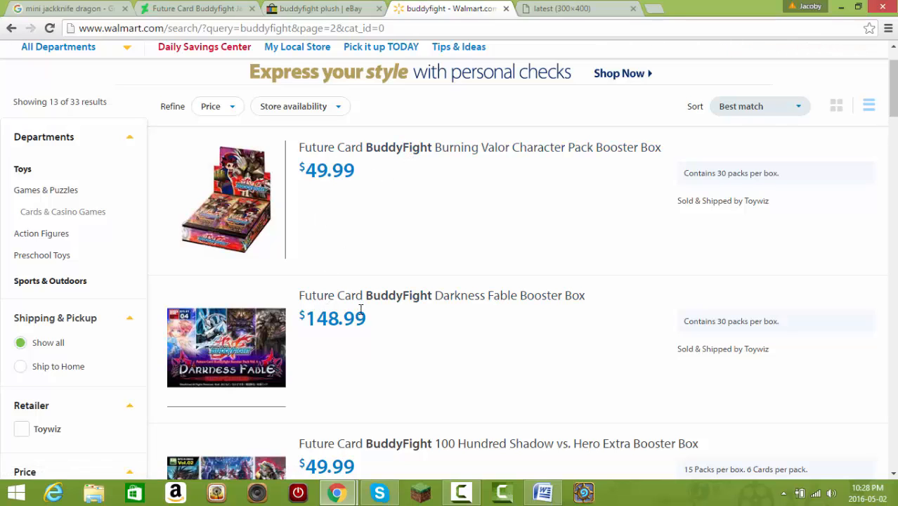
{"action": "scroll", "scroll_direction": "down", "scroll_amount": 3}
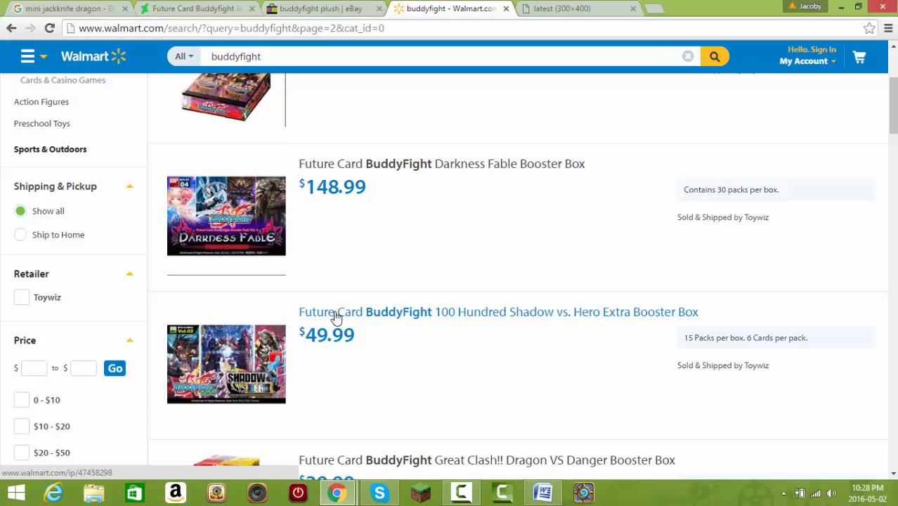
{"action": "scroll", "scroll_direction": "down", "scroll_amount": 3}
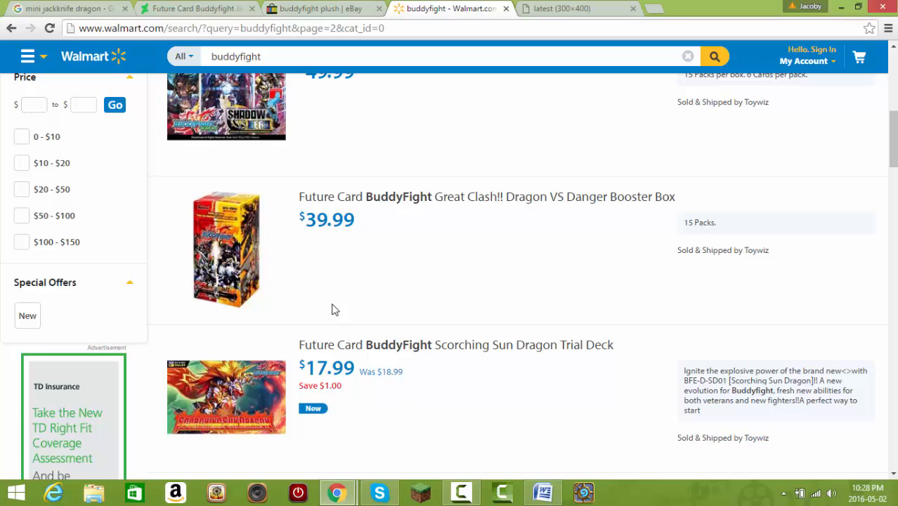
{"action": "mouse_move", "coordinate": [386, 257]}
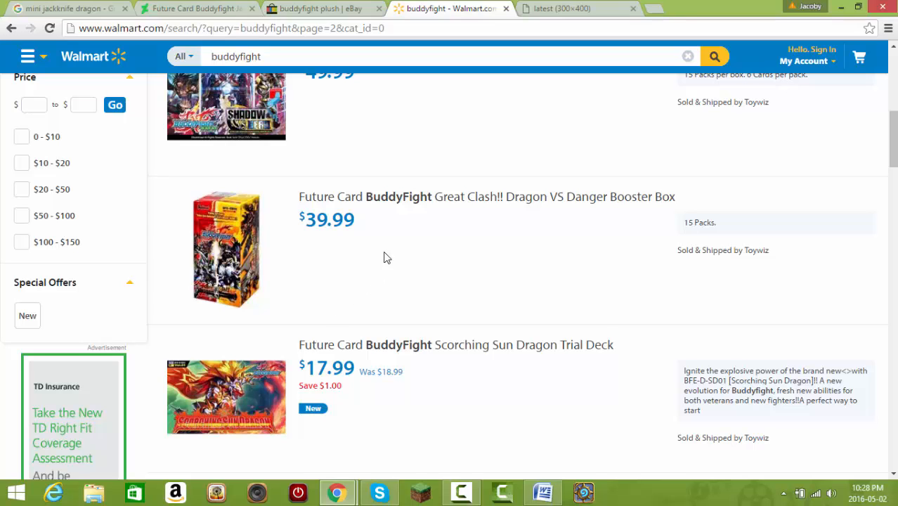
{"action": "scroll", "scroll_direction": "down", "scroll_amount": 3}
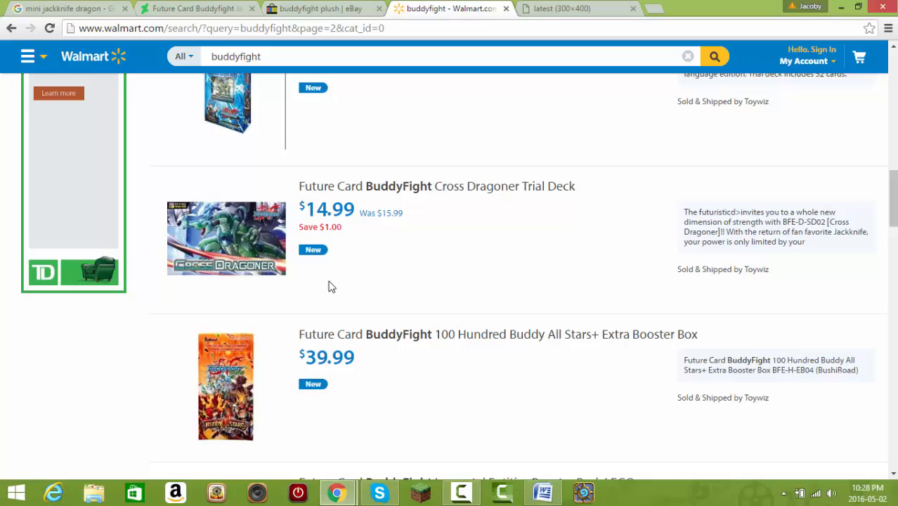
{"action": "scroll", "scroll_direction": "down", "scroll_amount": 3}
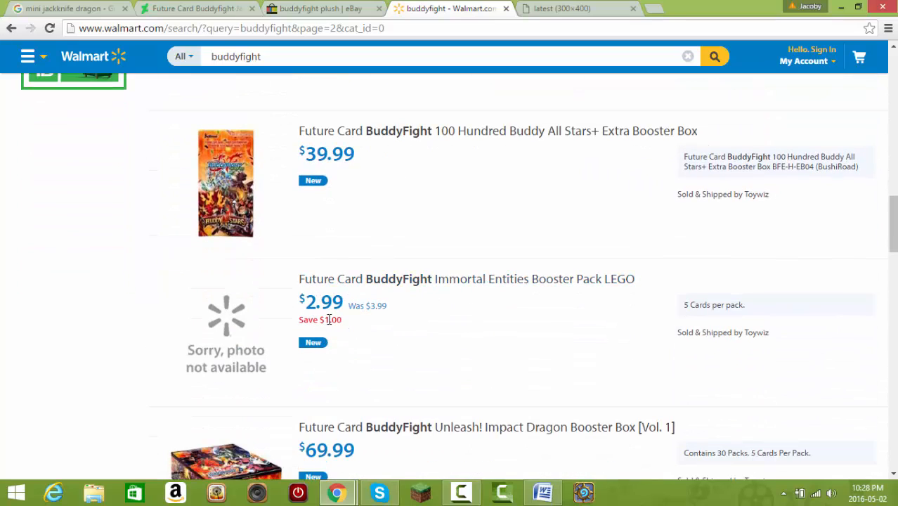
{"action": "mouse_move", "coordinate": [521, 312]}
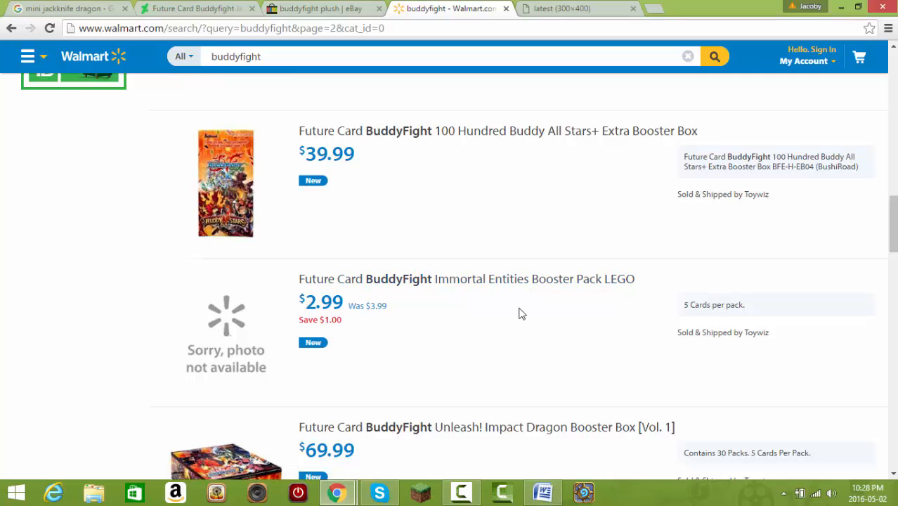
{"action": "mouse_move", "coordinate": [423, 301]}
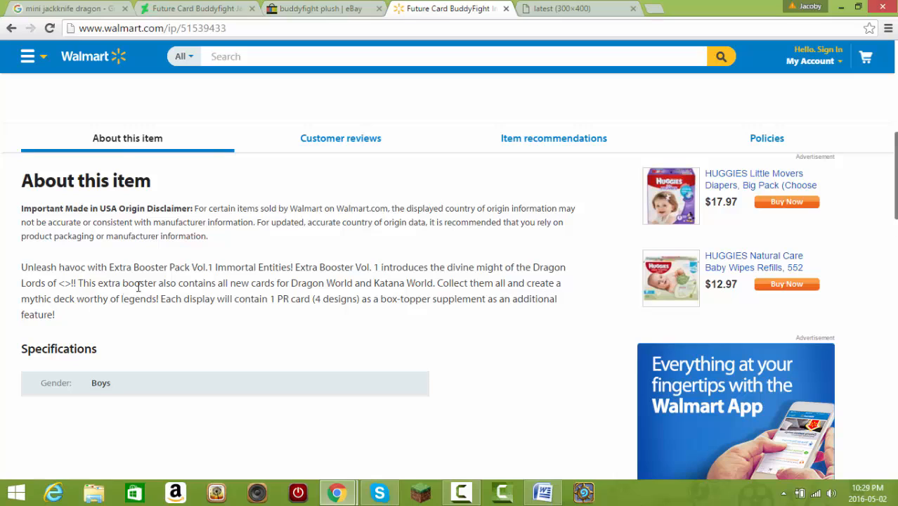
{"action": "mouse_move", "coordinate": [228, 298]}
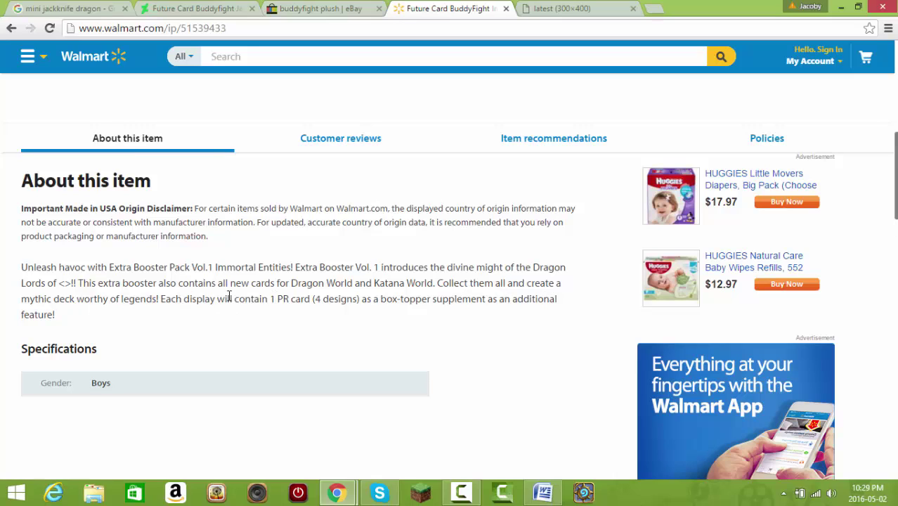
{"action": "mouse_move", "coordinate": [399, 312]}
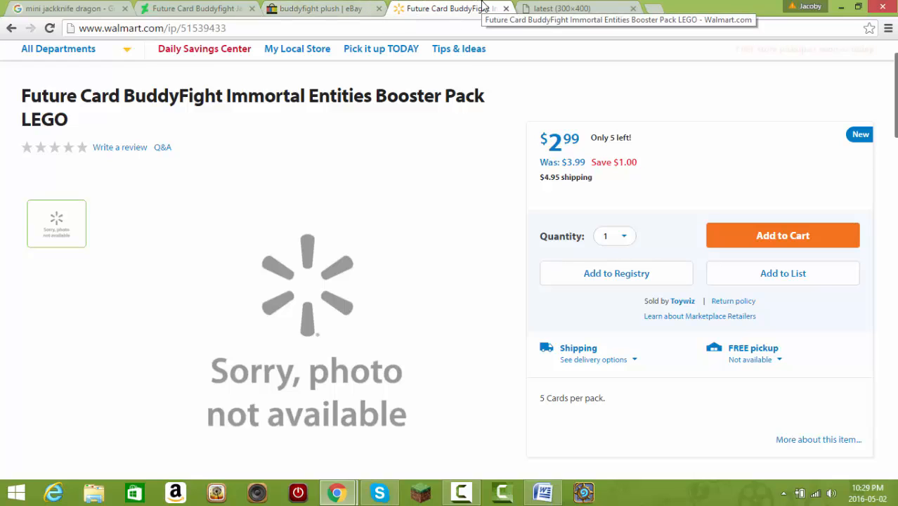
View the SD_Bal_Dragon_(Plushie).png image full size in its own tab, briefly glancing at a new Google tab
{"action": "left_click", "coordinate": [576, 9]}
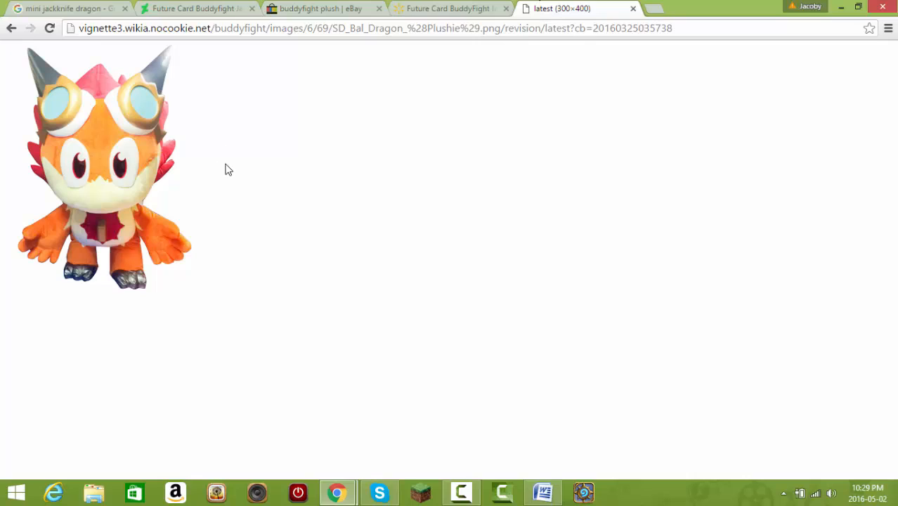
{"action": "mouse_move", "coordinate": [280, 195]}
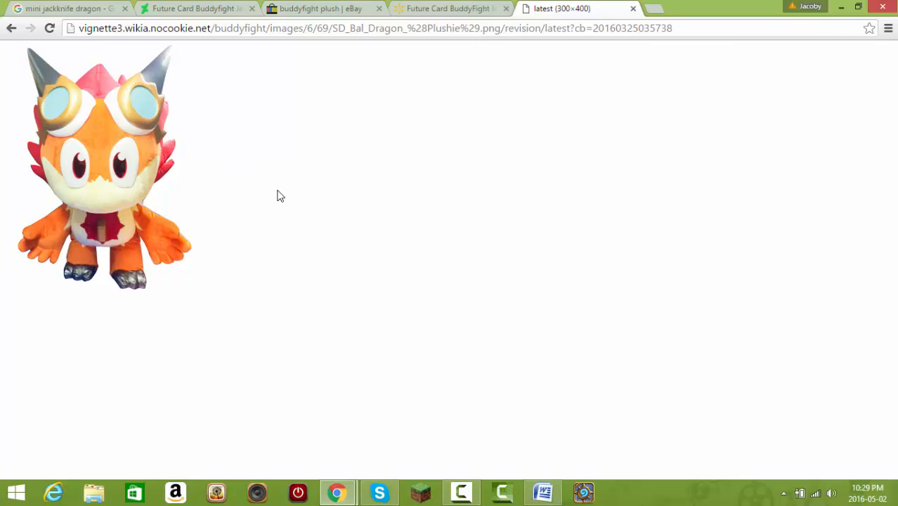
{"action": "mouse_move", "coordinate": [274, 196]}
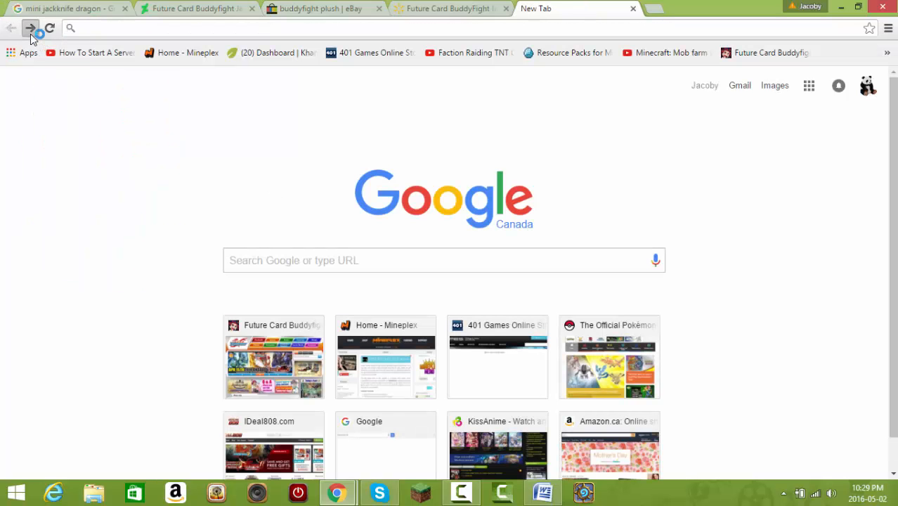
{"action": "left_click", "coordinate": [31, 28]}
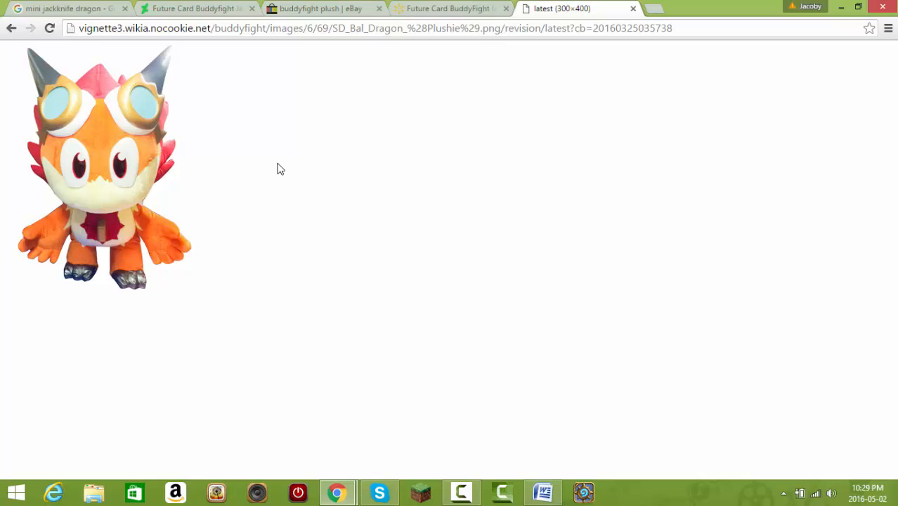
{"action": "mouse_move", "coordinate": [160, 211]}
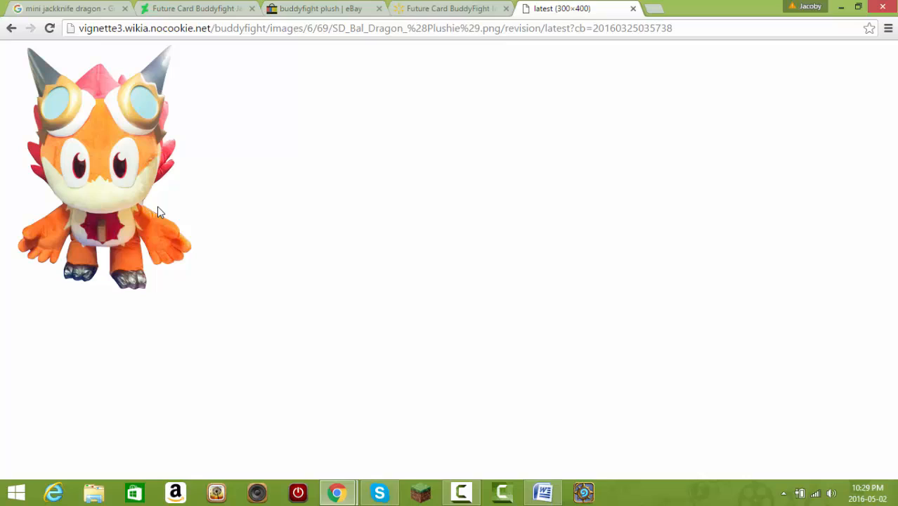
{"action": "mouse_move", "coordinate": [146, 204]}
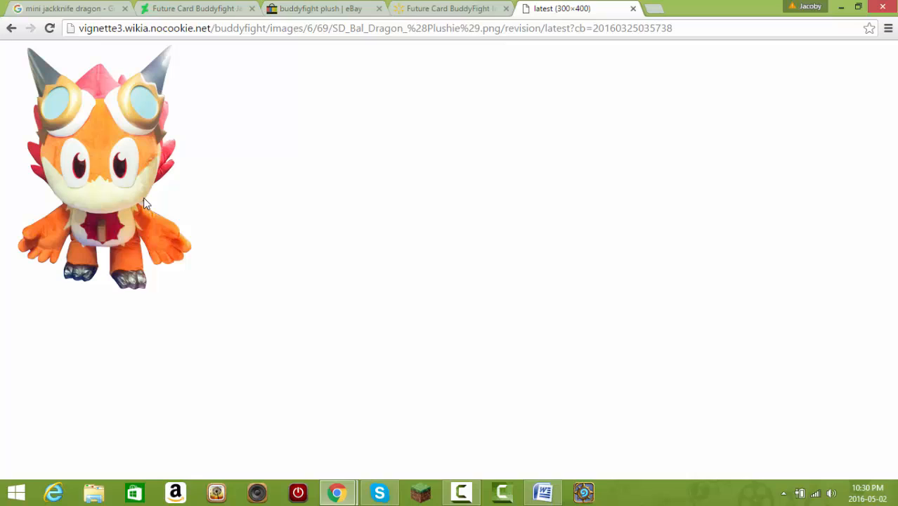
{"action": "mouse_move", "coordinate": [23, 127]}
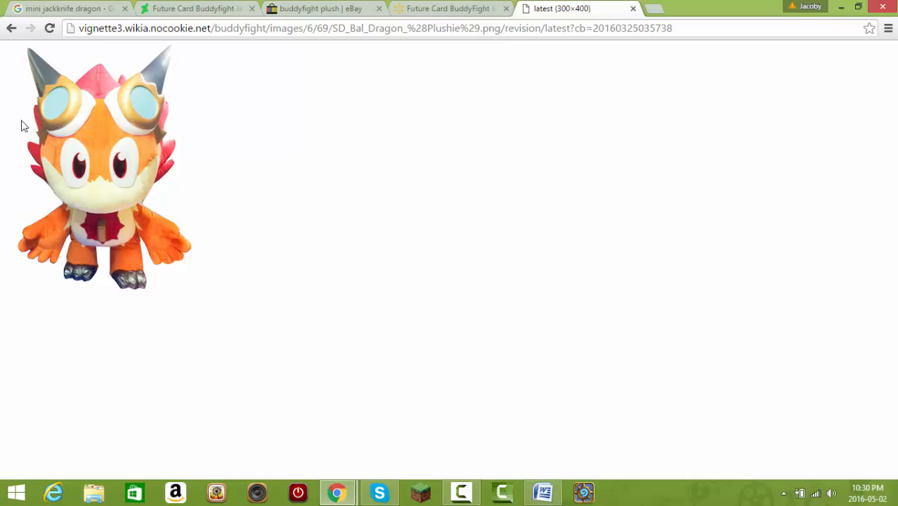
{"action": "mouse_move", "coordinate": [135, 161]}
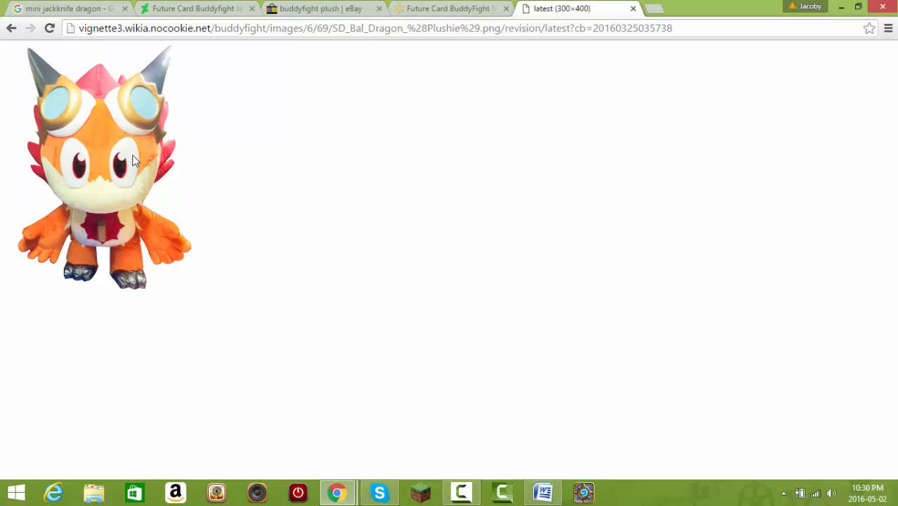
{"action": "mouse_move", "coordinate": [311, 14]}
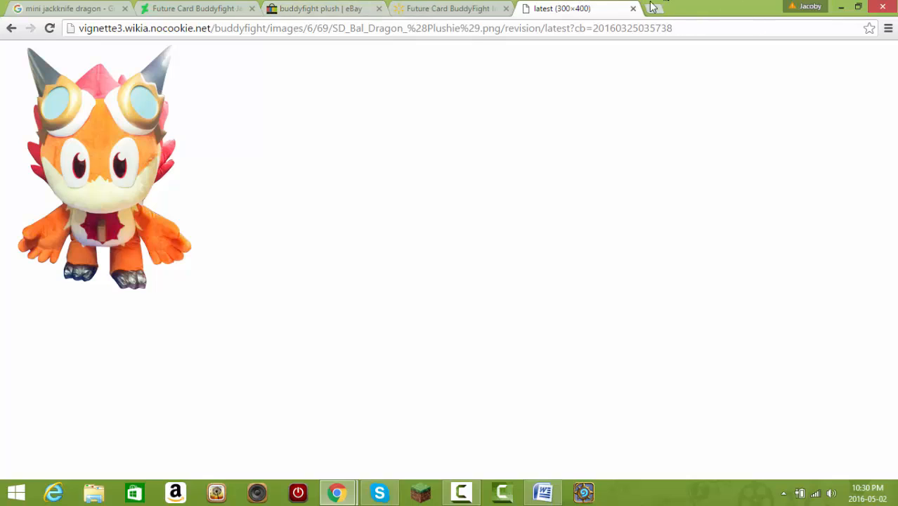
Google 'buddyfight wiki' in a new tab and go to the Future Card Buddyfight Wiki
{"action": "left_click", "coordinate": [654, 9]}
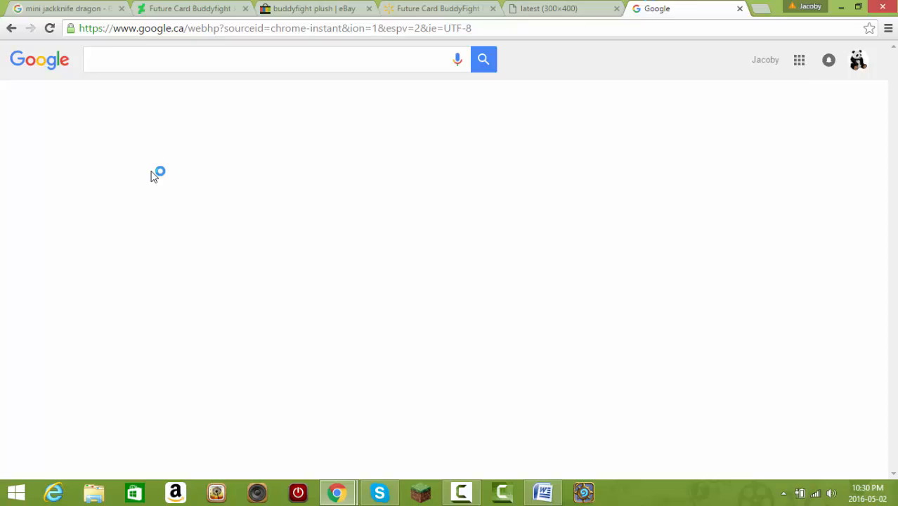
{"action": "type", "text": "buddyfight wiki"}
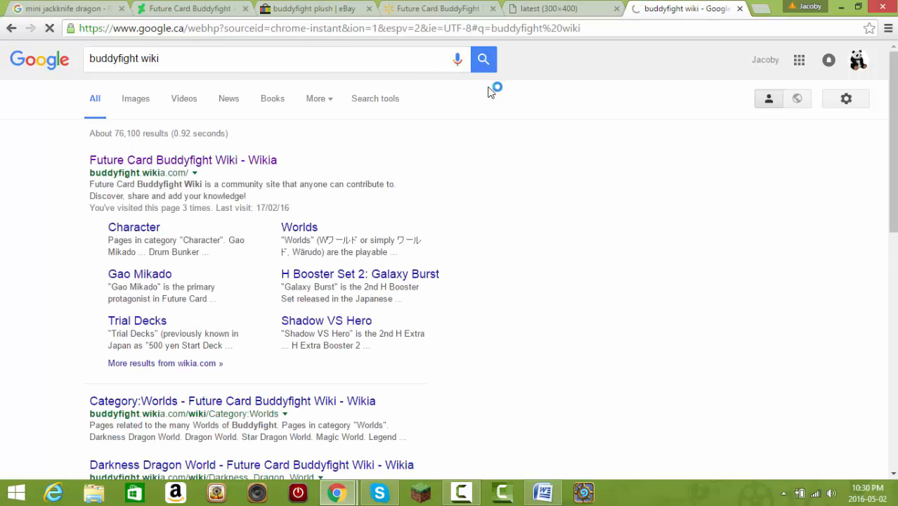
{"action": "left_click", "coordinate": [182, 160]}
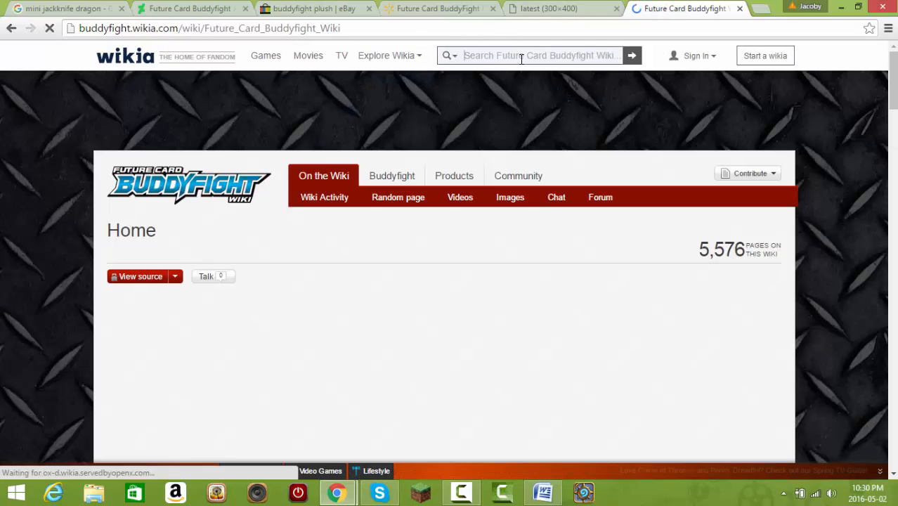
Search the wiki's Photos and Videos for 'plush', then 'sd bal dragon', and scan the ~400 results
{"action": "type", "text": "plush"}
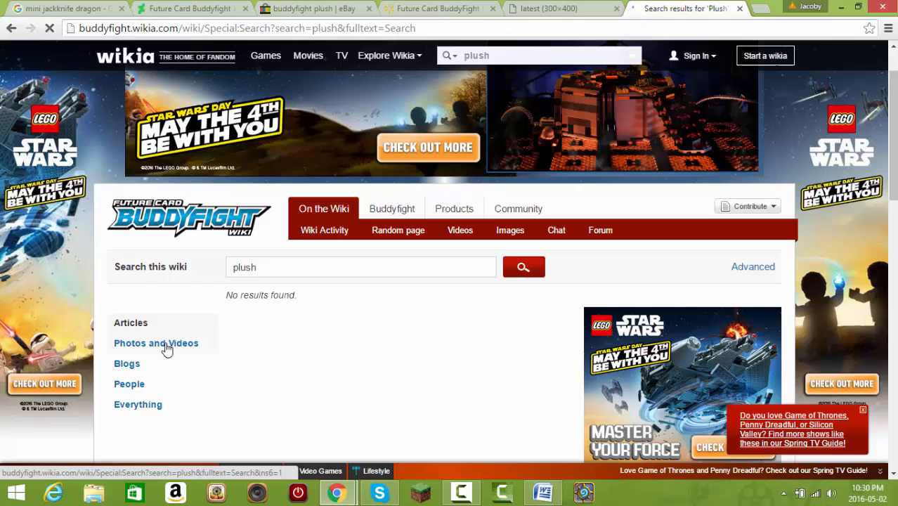
{"action": "left_click", "coordinate": [155, 342]}
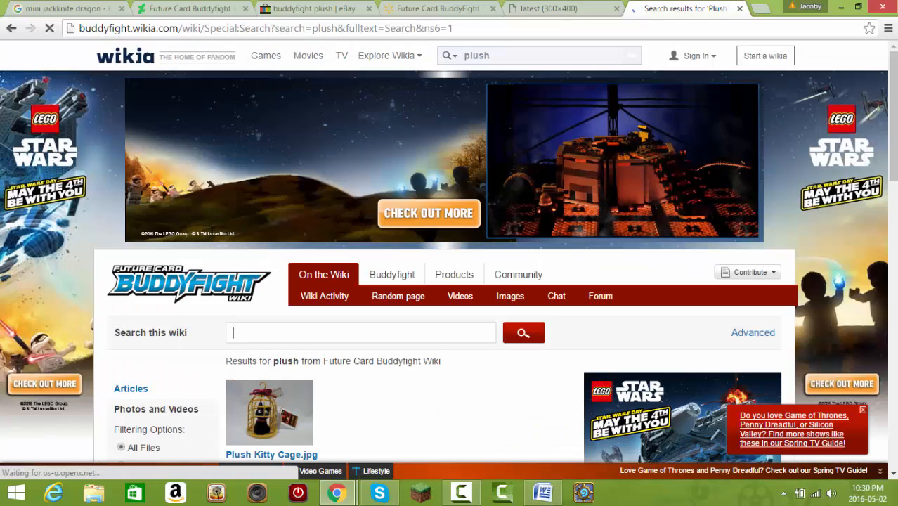
{"action": "type", "text": "sd bal dragon"}
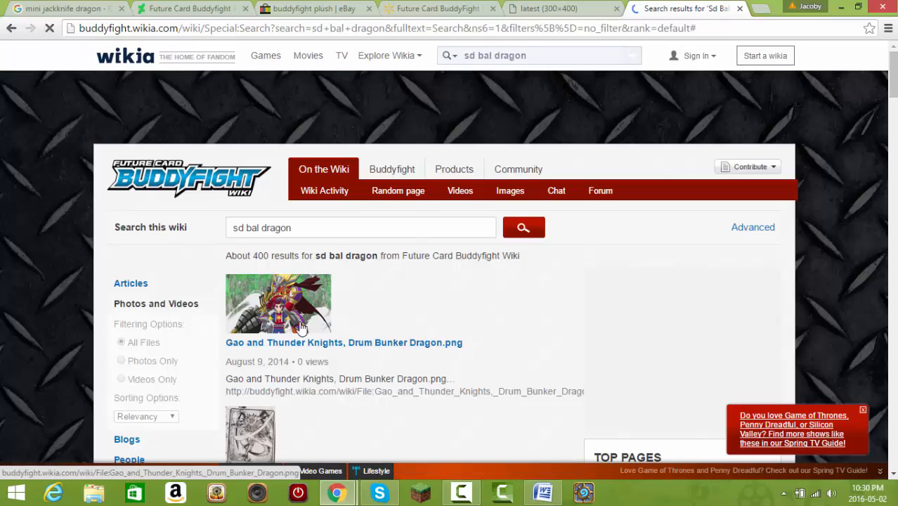
{"action": "scroll", "scroll_direction": "down", "scroll_amount": 3}
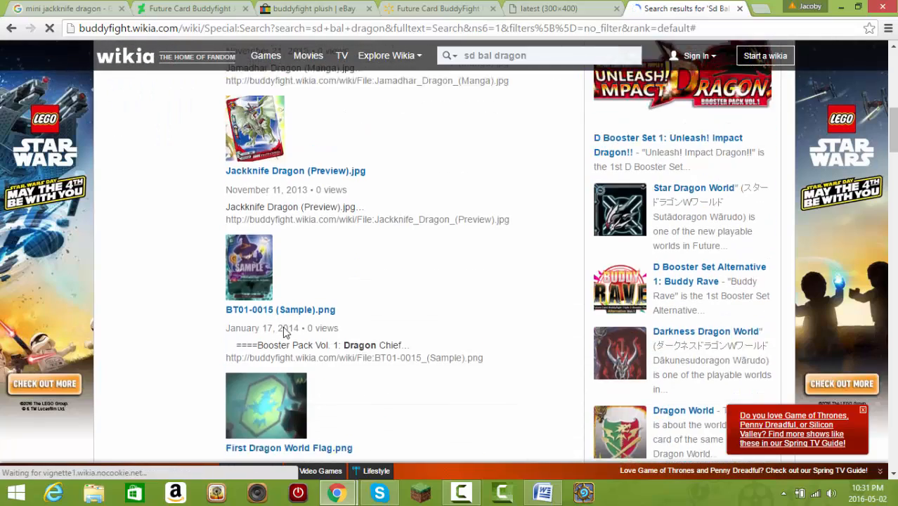
{"action": "scroll", "scroll_direction": "down", "scroll_amount": 3}
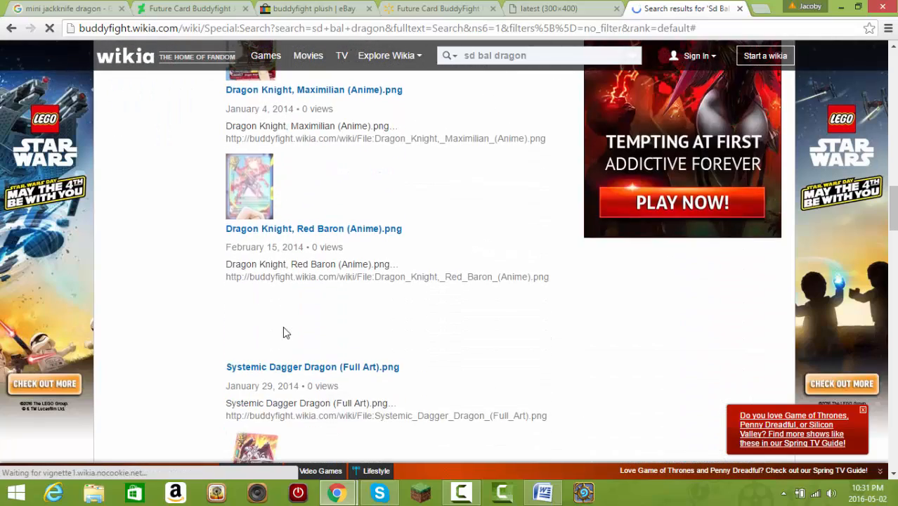
{"action": "scroll", "scroll_direction": "down", "scroll_amount": 3}
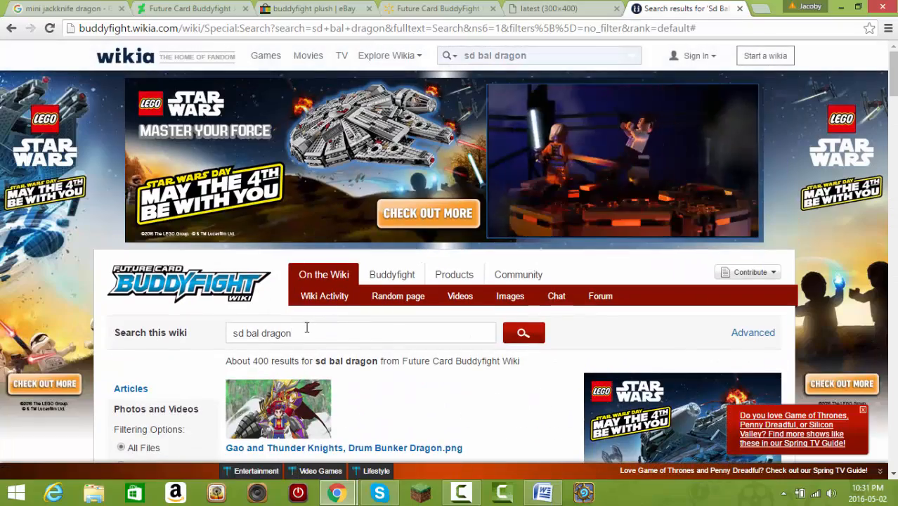
Refine the wiki search to 'sd bal plush' and scan down through the photo results
{"action": "type", "text": "pls"}
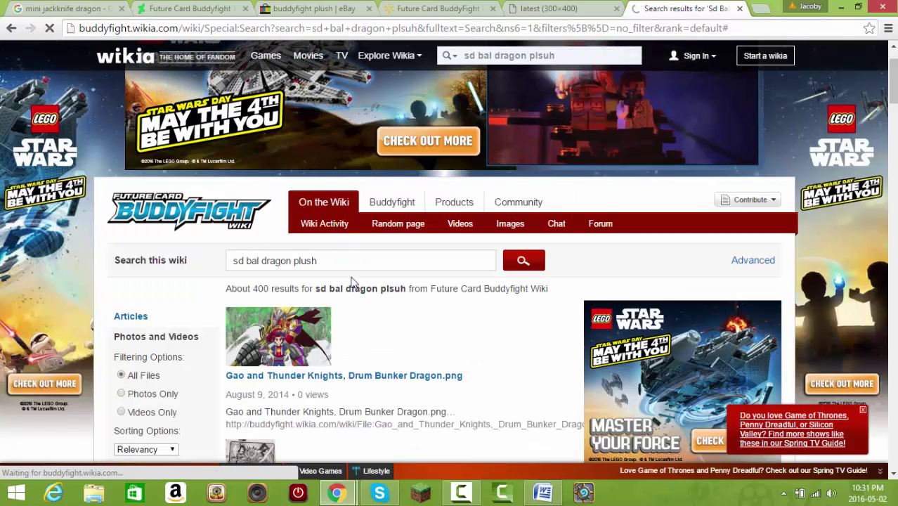
{"action": "scroll", "scroll_direction": "down", "scroll_amount": 3}
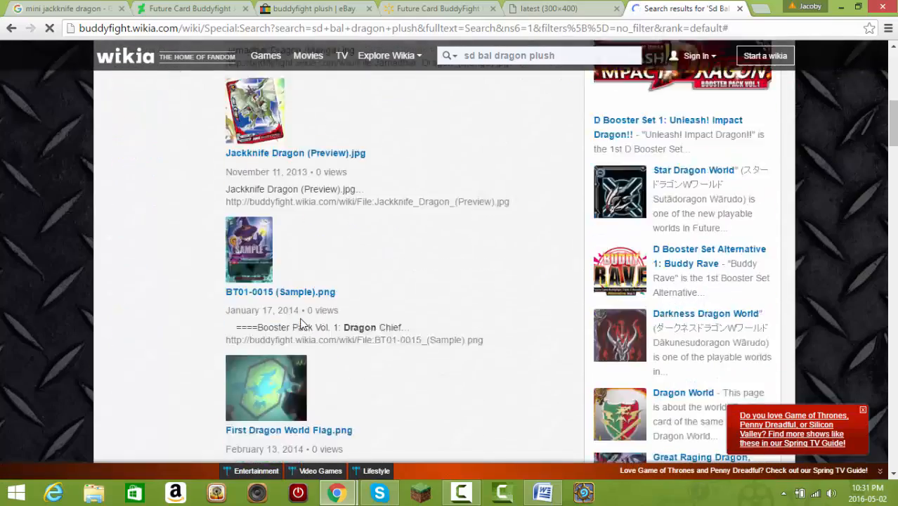
{"action": "scroll", "scroll_direction": "down", "scroll_amount": 3}
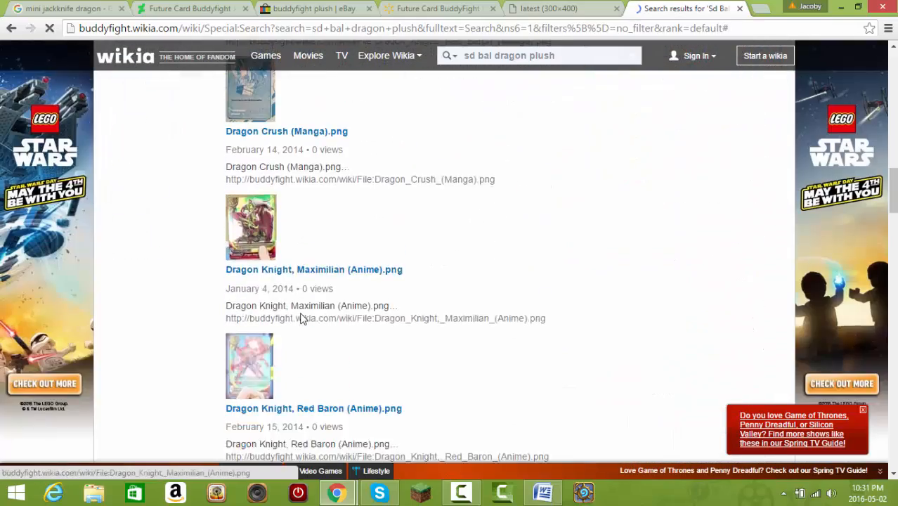
{"action": "scroll", "scroll_direction": "down", "scroll_amount": 3}
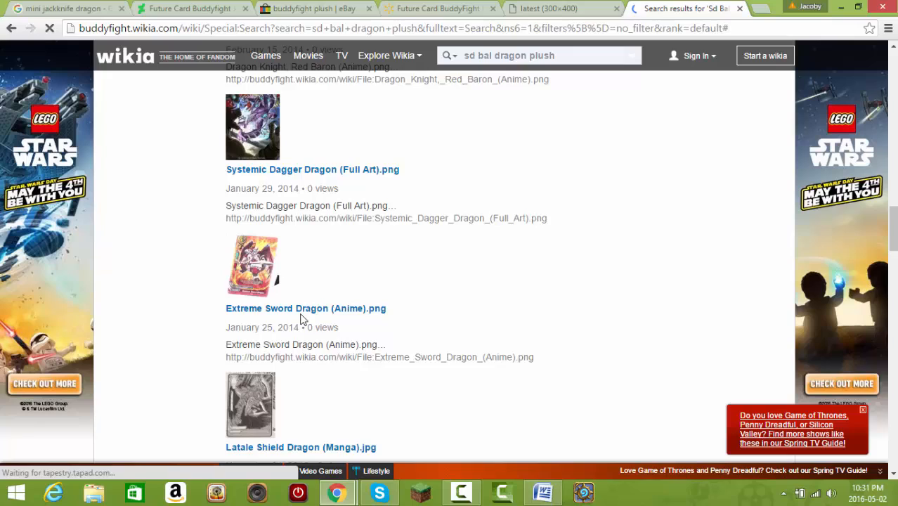
{"action": "scroll", "scroll_direction": "down", "scroll_amount": 3}
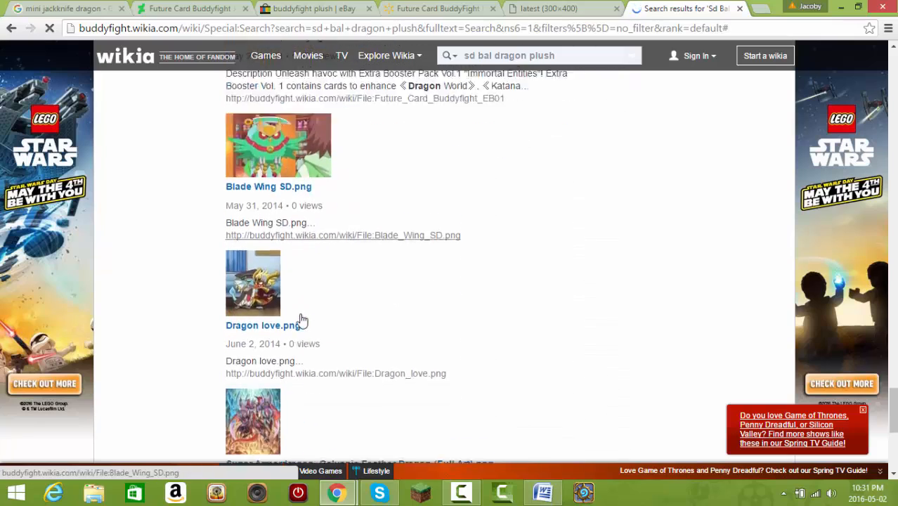
{"action": "scroll", "scroll_direction": "down", "scroll_amount": 3}
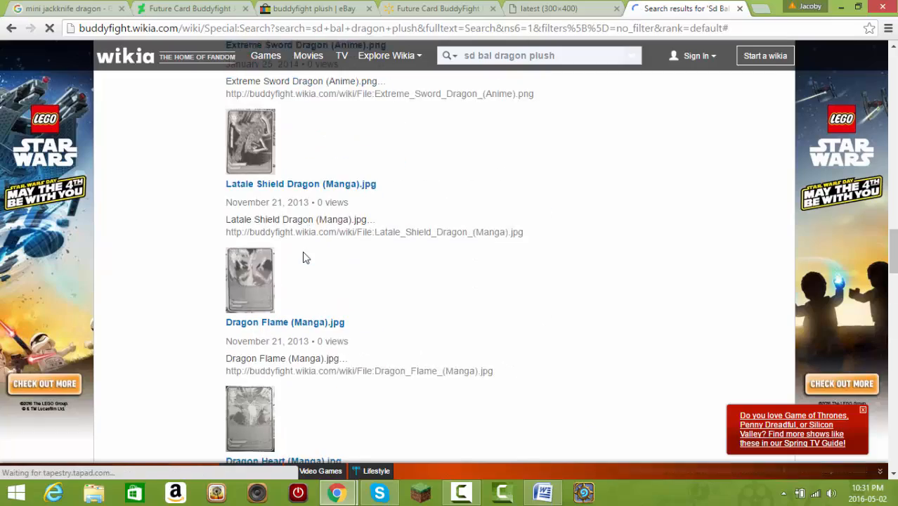
{"action": "scroll", "scroll_direction": "down", "scroll_amount": 3}
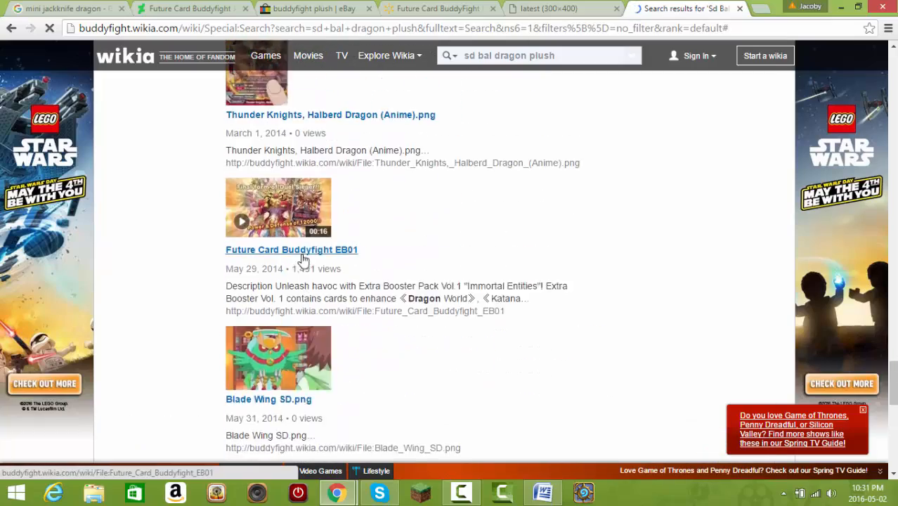
{"action": "scroll", "scroll_direction": "down", "scroll_amount": 3}
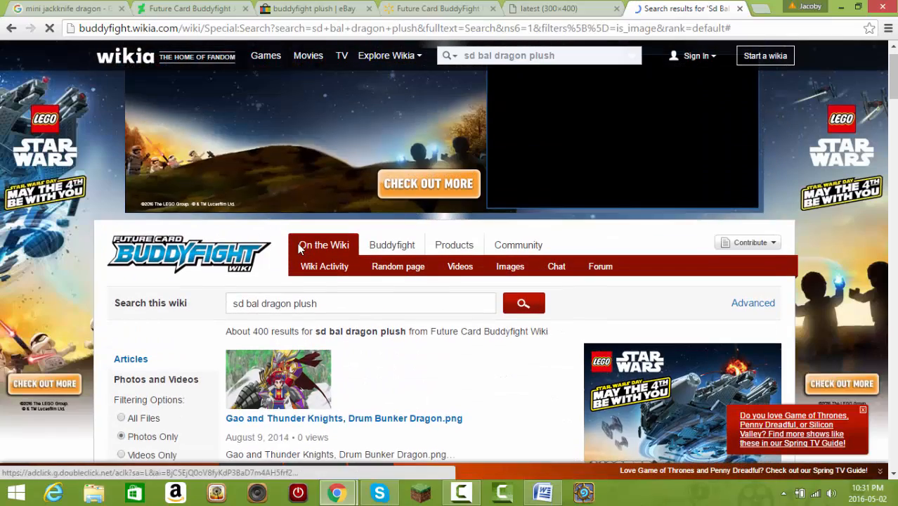
{"action": "scroll", "scroll_direction": "down", "scroll_amount": 3}
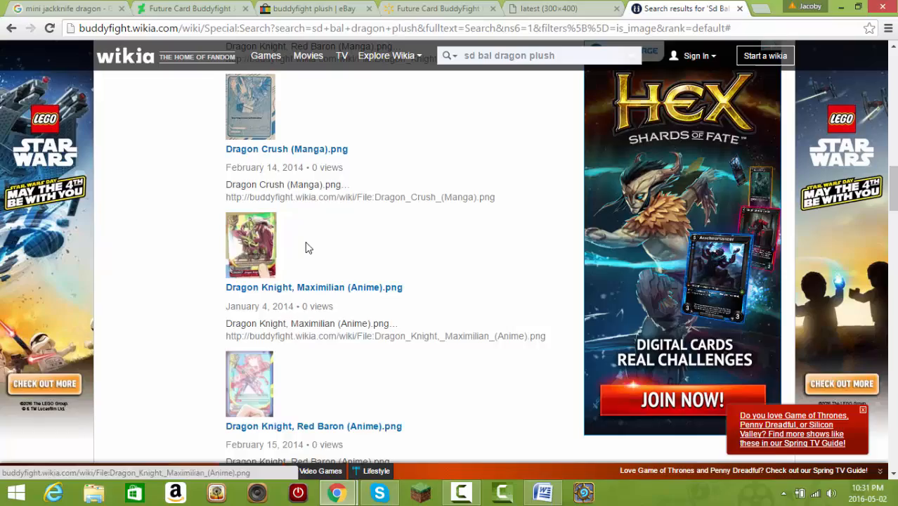
{"action": "scroll", "scroll_direction": "up", "scroll_amount": 3}
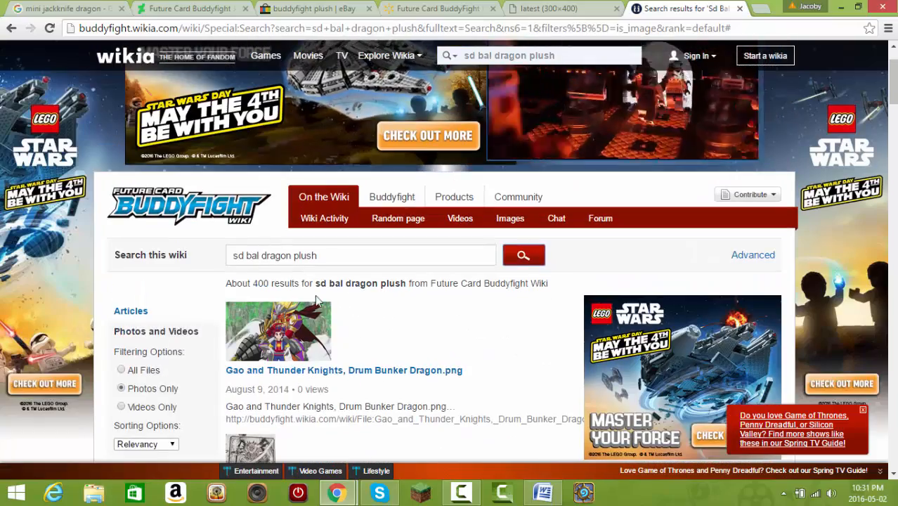
{"action": "mouse_move", "coordinate": [316, 284]}
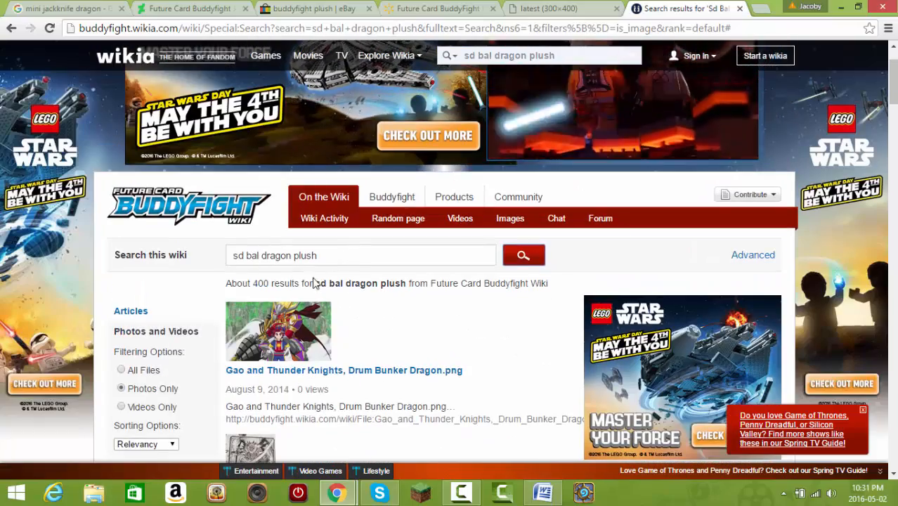
Keep scrolling the results until the SD Bal Dragon (Plushie).png thumbnail from March 25, 2016 appears
{"action": "scroll", "scroll_direction": "down", "scroll_amount": 3}
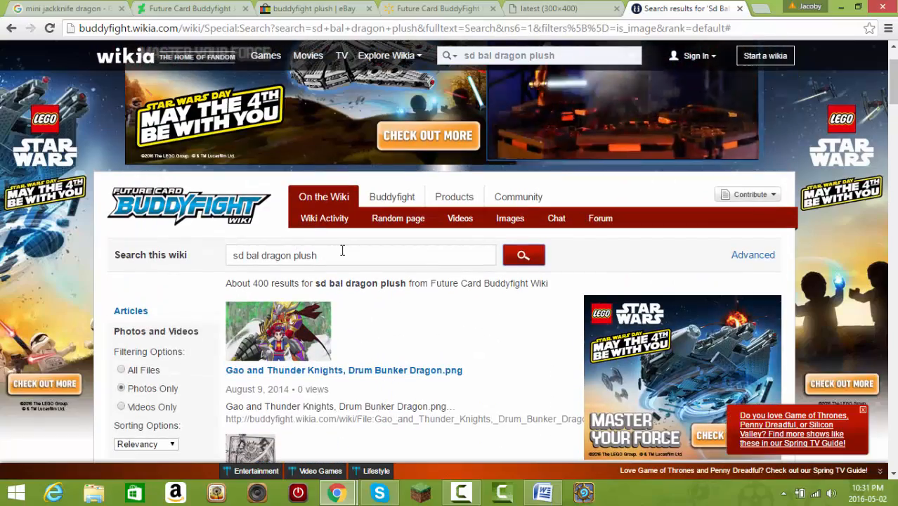
{"action": "scroll", "scroll_direction": "down", "scroll_amount": 3}
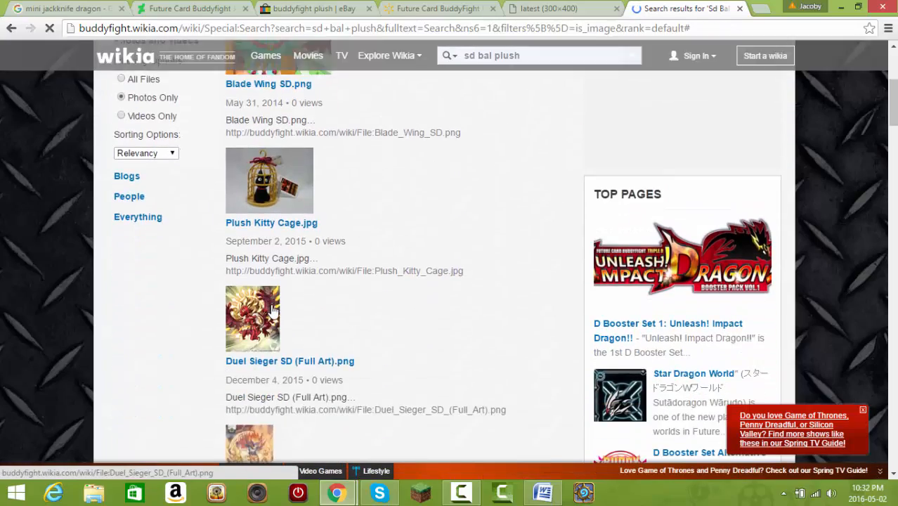
{"action": "scroll", "scroll_direction": "down", "scroll_amount": 3}
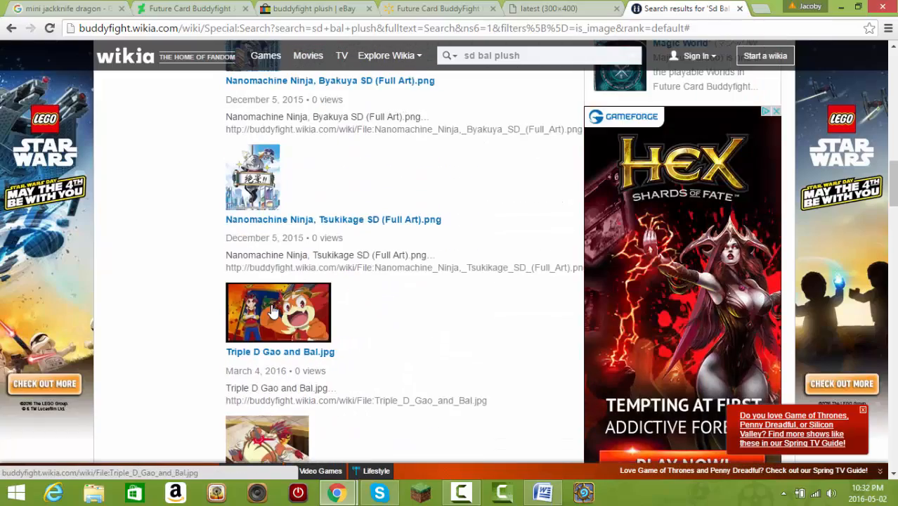
{"action": "scroll", "scroll_direction": "down", "scroll_amount": 3}
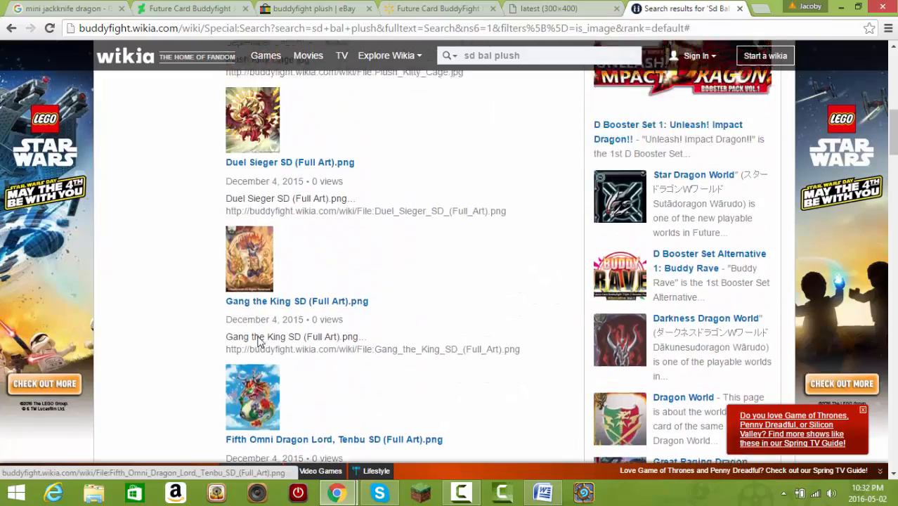
{"action": "scroll", "scroll_direction": "down", "scroll_amount": 3}
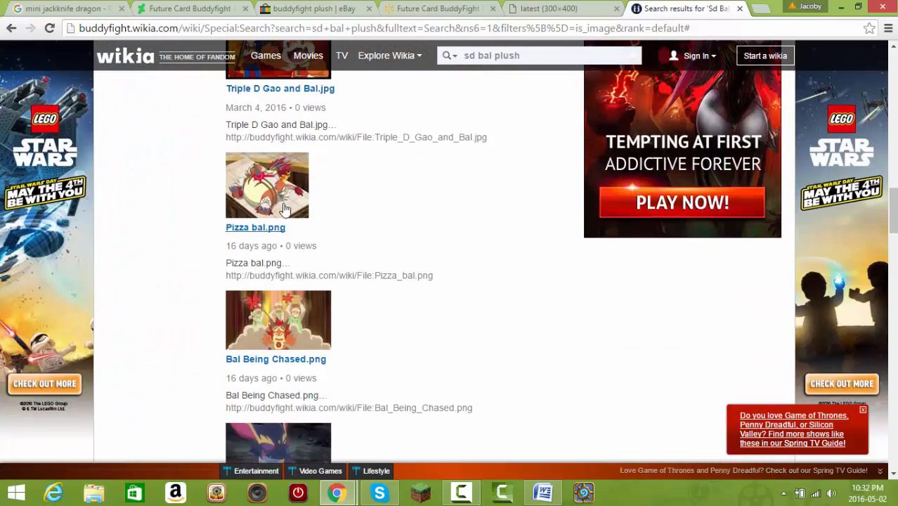
{"action": "scroll", "scroll_direction": "down", "scroll_amount": 3}
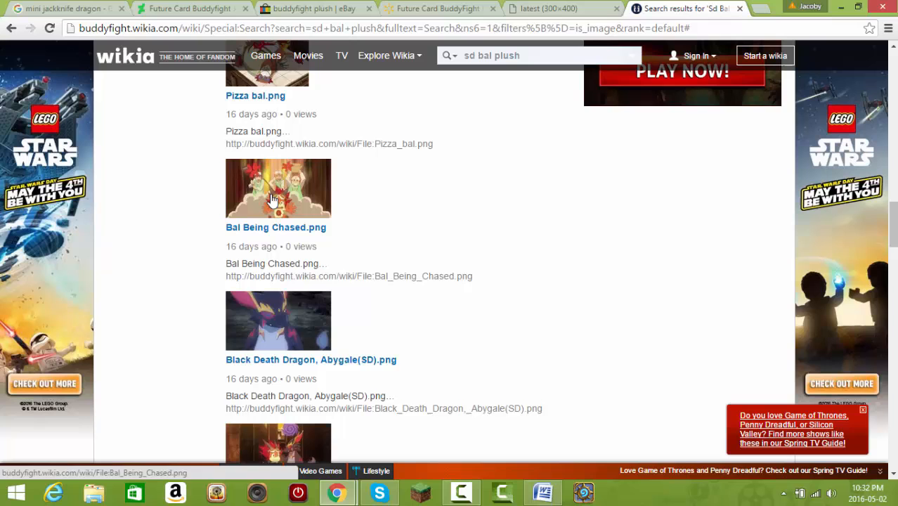
{"action": "scroll", "scroll_direction": "down", "scroll_amount": 3}
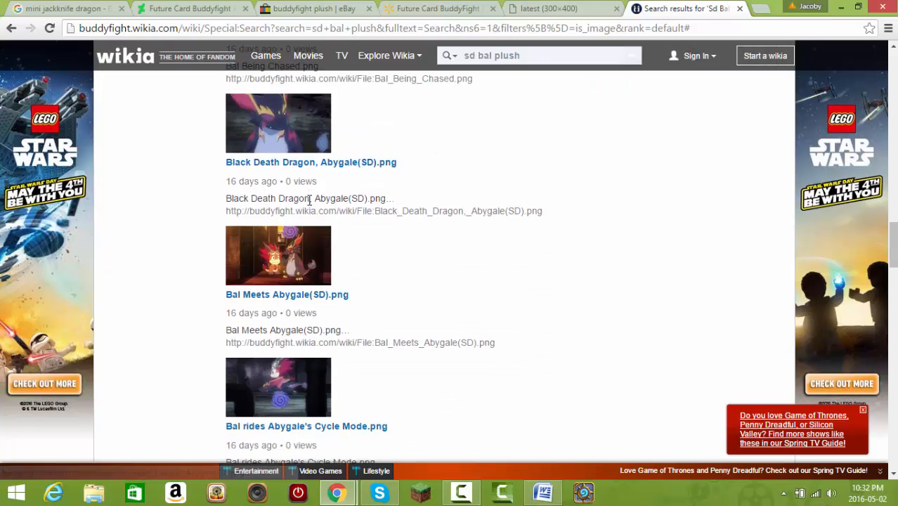
{"action": "scroll", "scroll_direction": "down", "scroll_amount": 3}
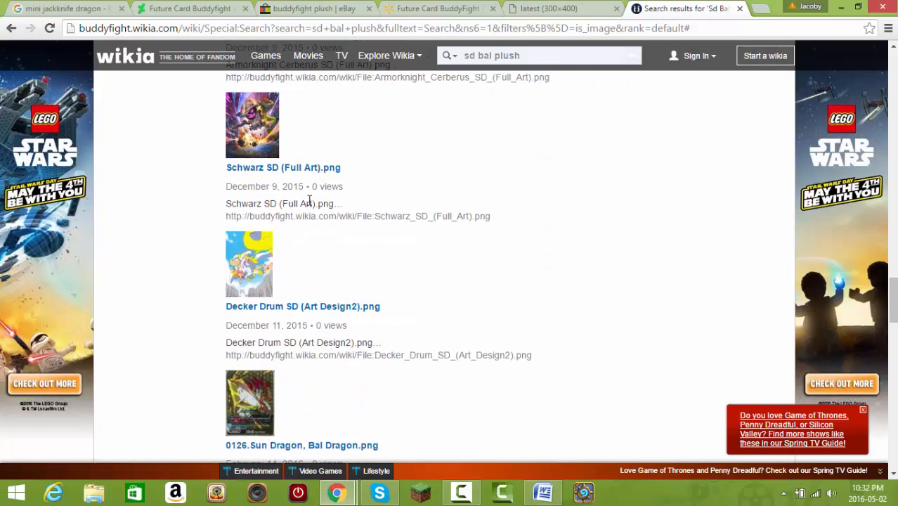
{"action": "scroll", "scroll_direction": "down", "scroll_amount": 3}
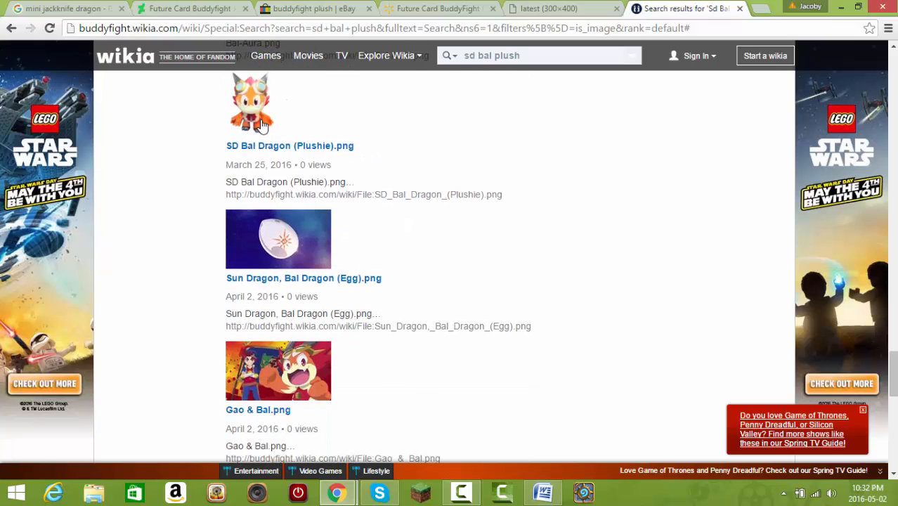
Open the SD Bal Dragon (Plushie).png file page and view its revision history, one upload by Nikon94
{"action": "left_click", "coordinate": [256, 106]}
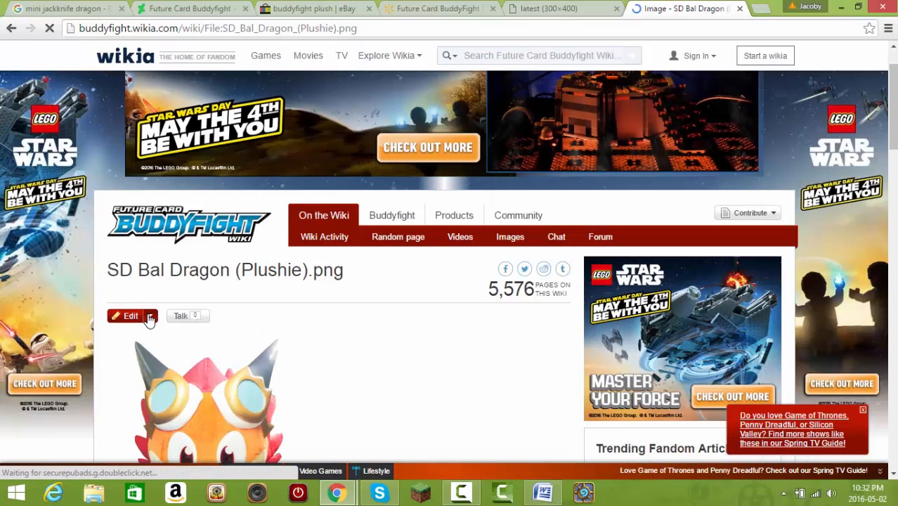
{"action": "left_click", "coordinate": [149, 316]}
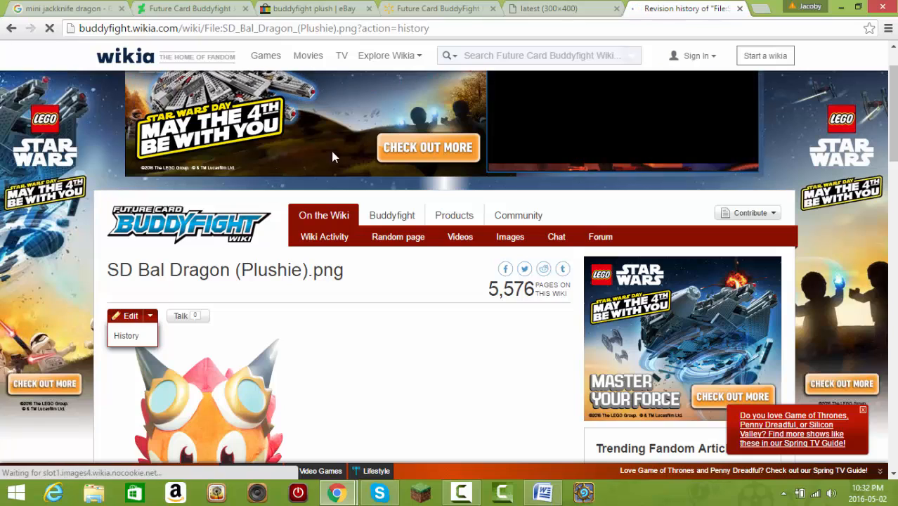
{"action": "left_click", "coordinate": [126, 336]}
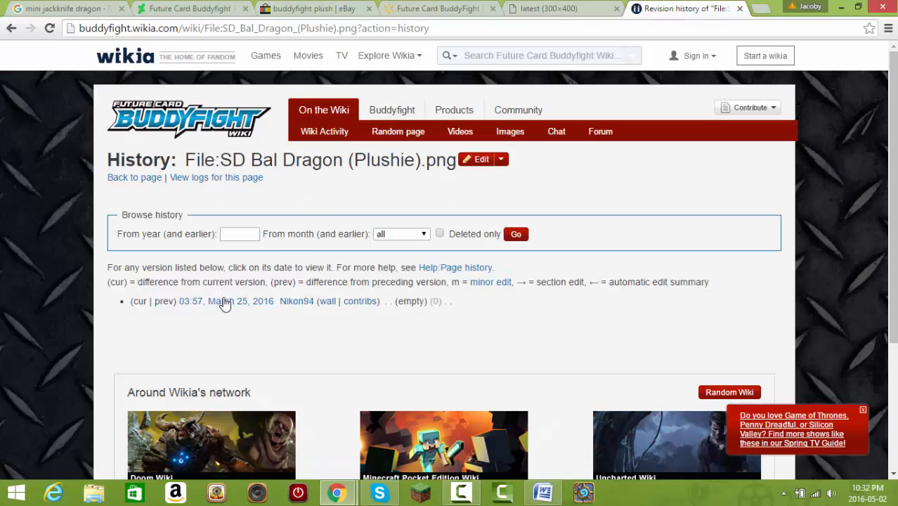
{"action": "mouse_move", "coordinate": [453, 273]}
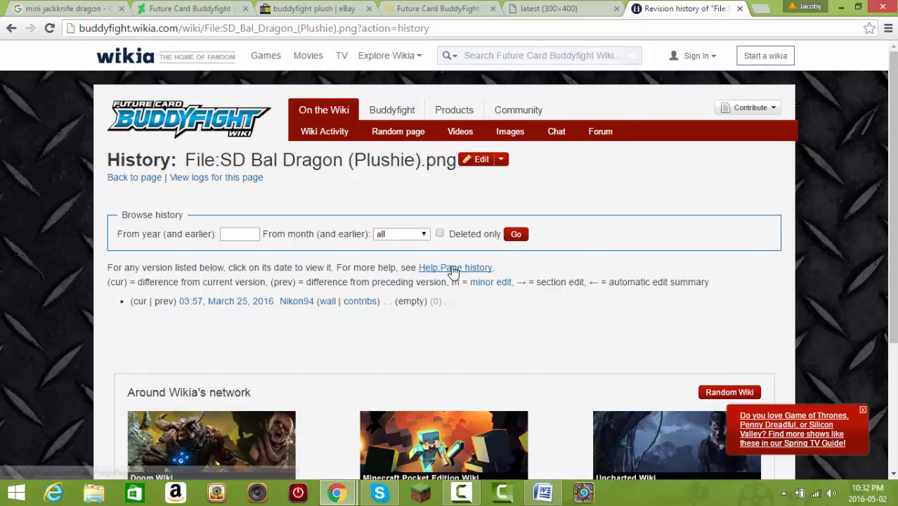
{"action": "mouse_move", "coordinate": [221, 246]}
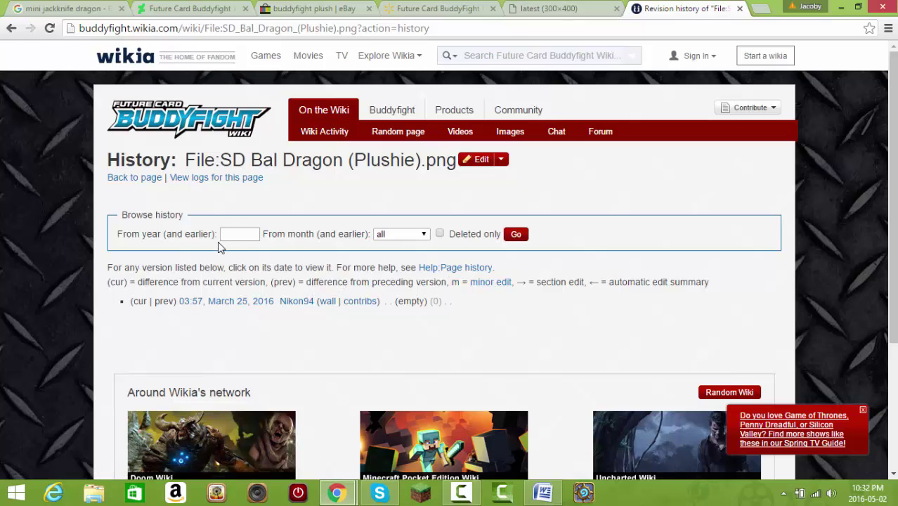
{"action": "mouse_move", "coordinate": [363, 306]}
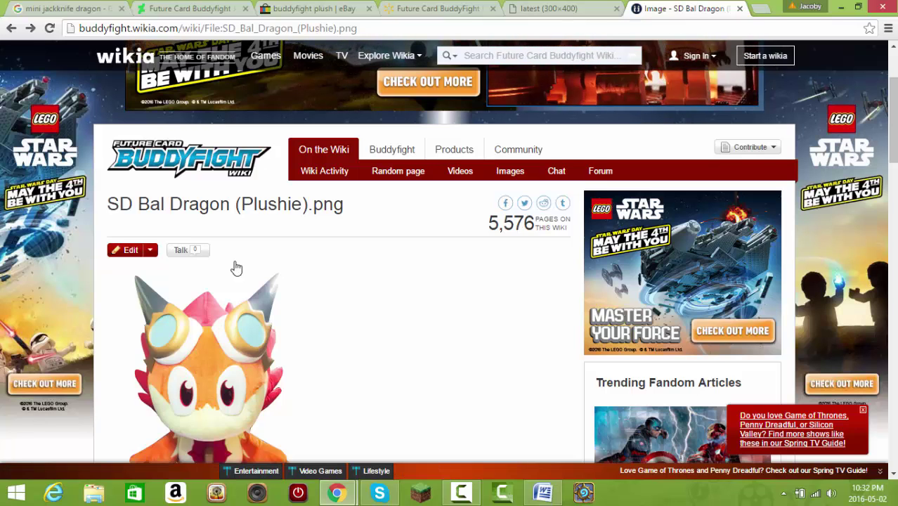
Review the file page's File History section and then its Metadata details
{"action": "scroll", "scroll_direction": "down", "scroll_amount": 3}
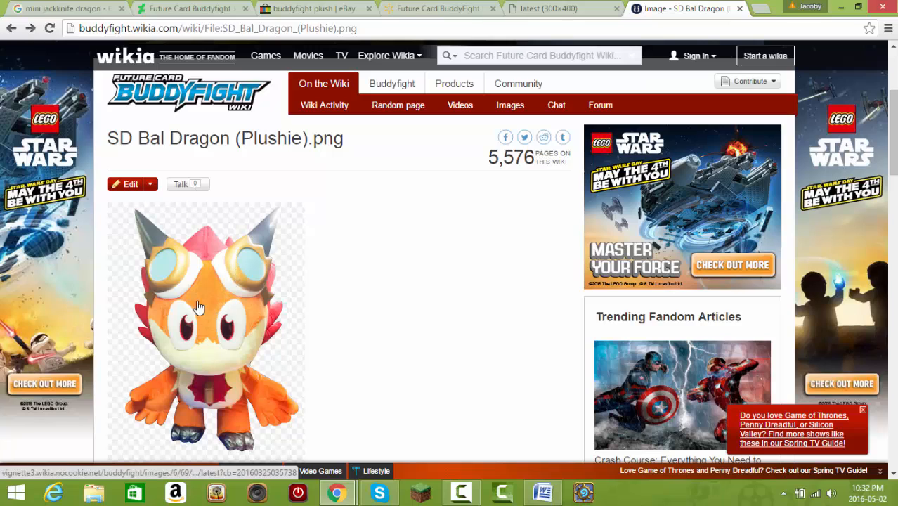
{"action": "mouse_move", "coordinate": [206, 244]}
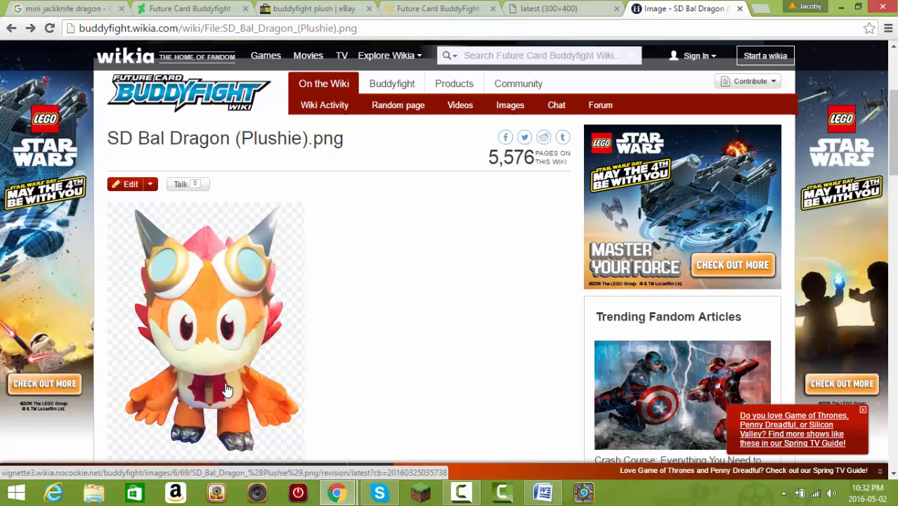
{"action": "mouse_move", "coordinate": [274, 319]}
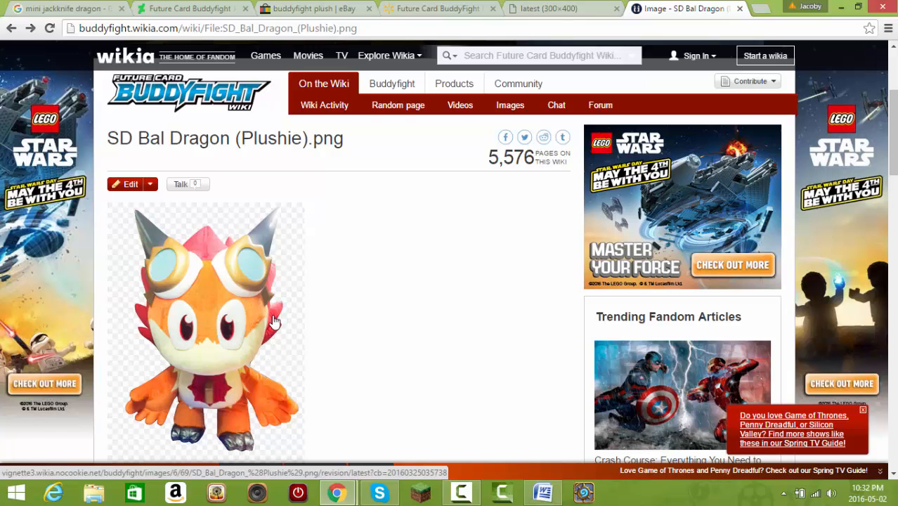
{"action": "scroll", "scroll_direction": "down", "scroll_amount": 3}
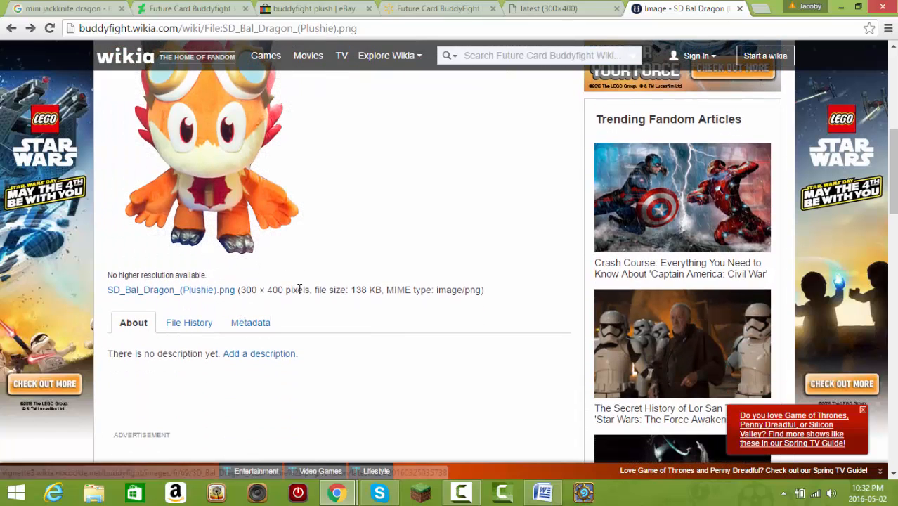
{"action": "scroll", "scroll_direction": "up", "scroll_amount": 3}
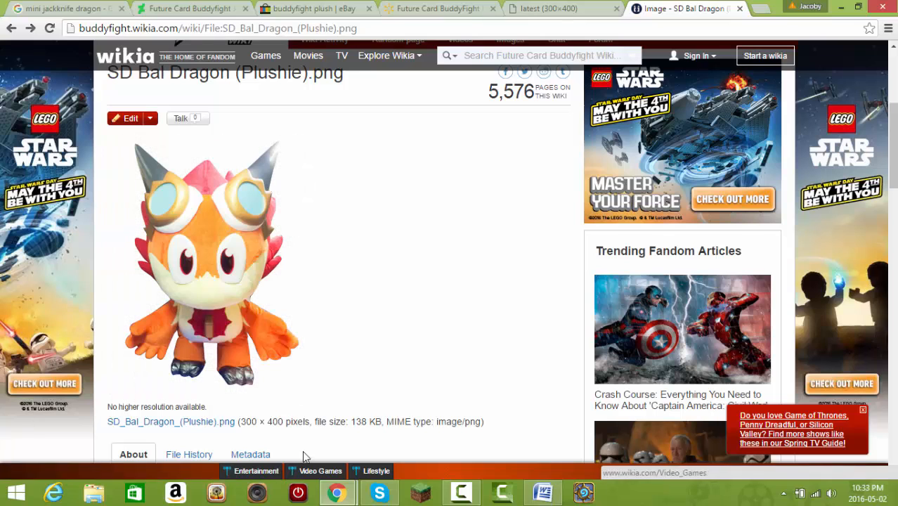
{"action": "scroll", "scroll_direction": "down", "scroll_amount": 3}
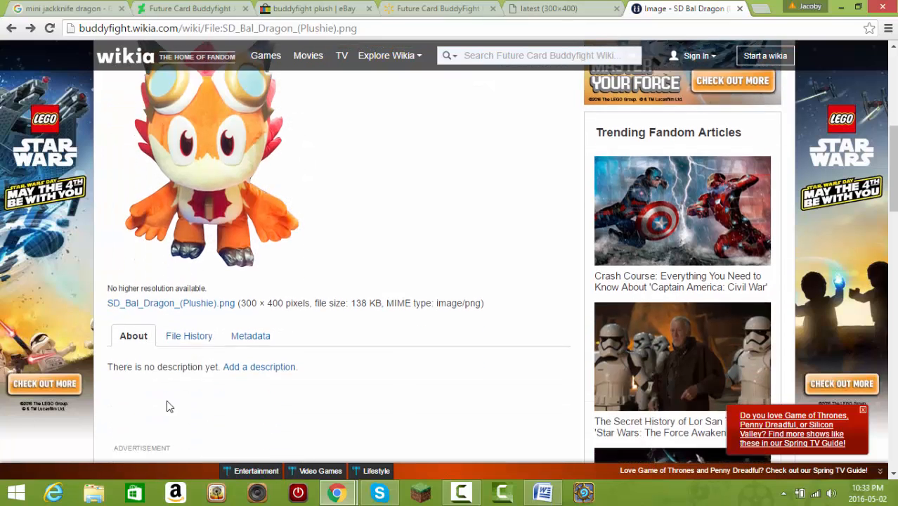
{"action": "left_click", "coordinate": [188, 335]}
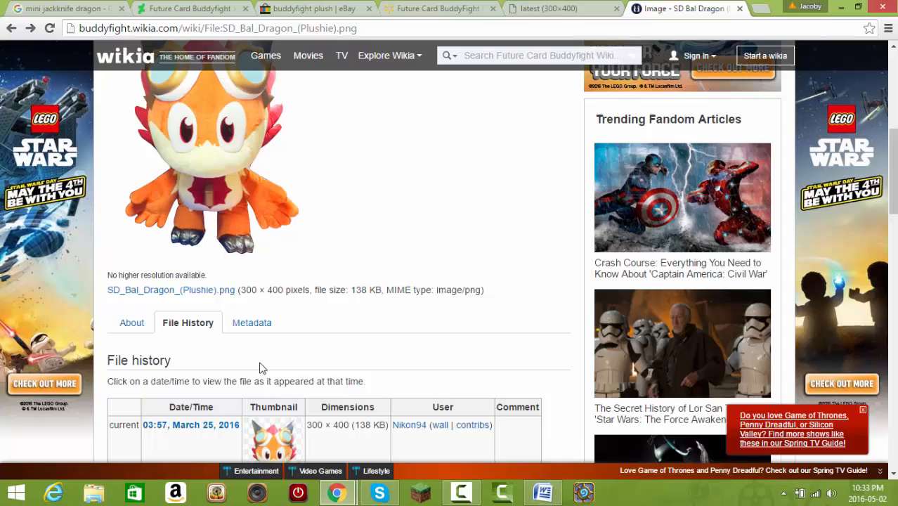
{"action": "scroll", "scroll_direction": "down", "scroll_amount": 3}
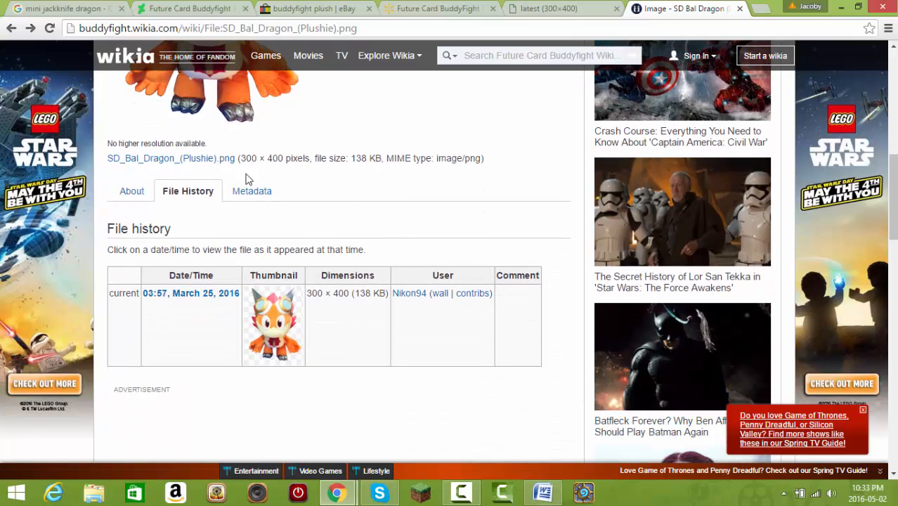
{"action": "left_click", "coordinate": [253, 191]}
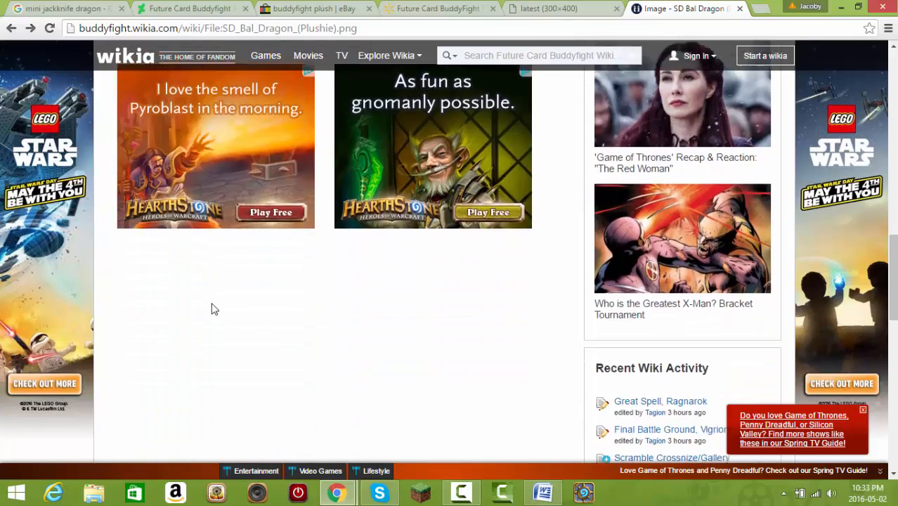
{"action": "scroll", "scroll_direction": "down", "scroll_amount": 3}
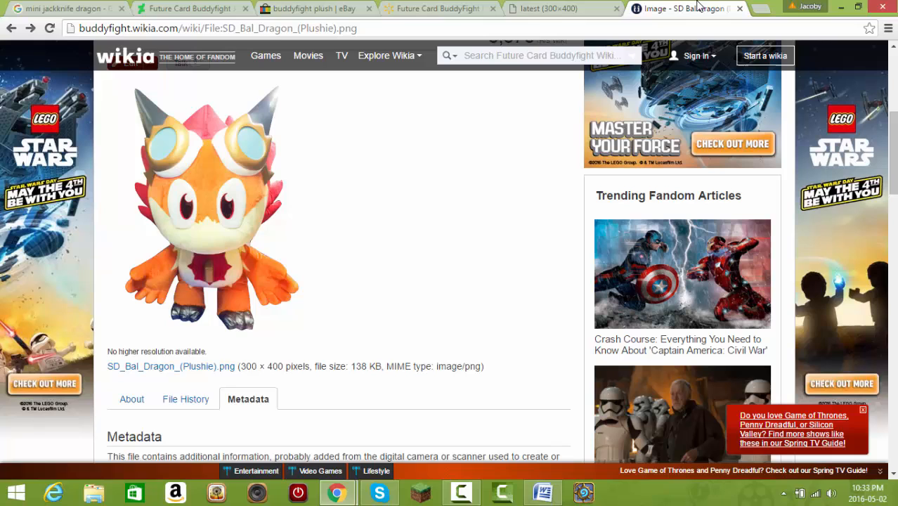
Compare the DeviantArt Jackknife Dragon Plush description with the wiki's SD Bal Dragon plushie file page, ending on the wiki
{"action": "left_click", "coordinate": [189, 9]}
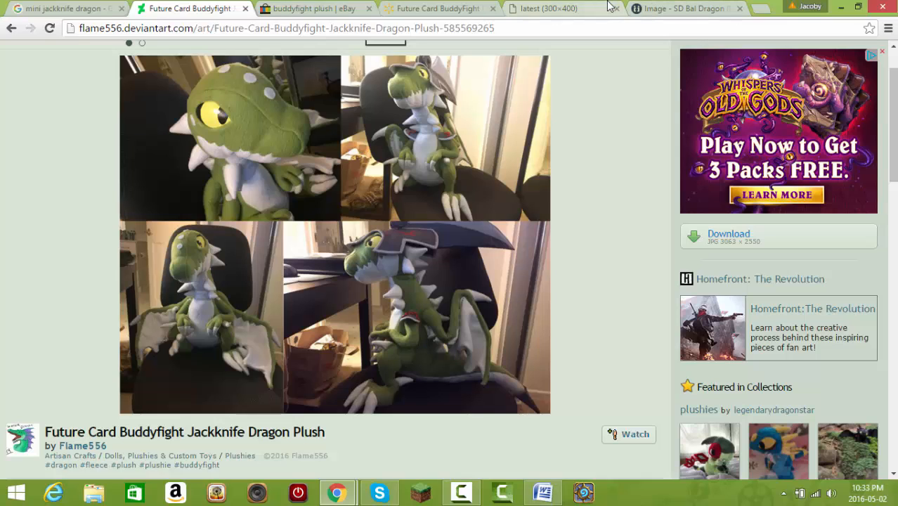
{"action": "mouse_move", "coordinate": [562, 9]}
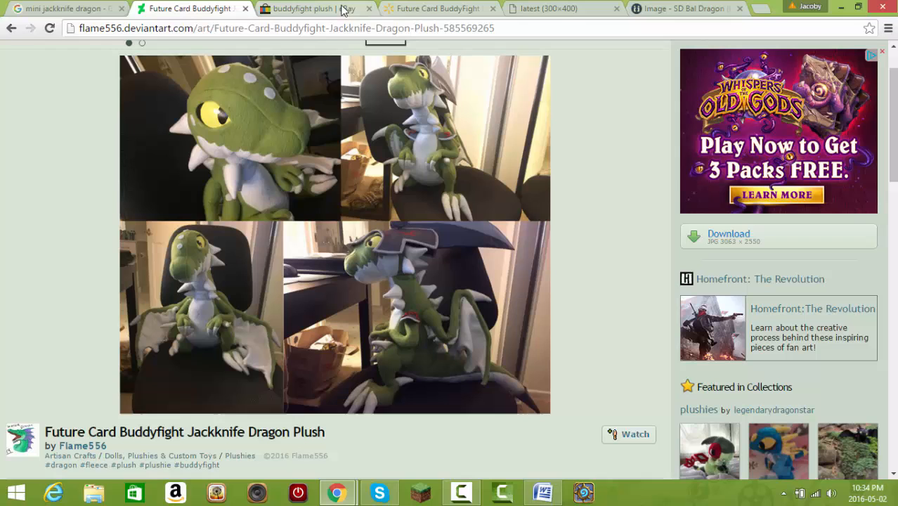
{"action": "mouse_move", "coordinate": [344, 9]}
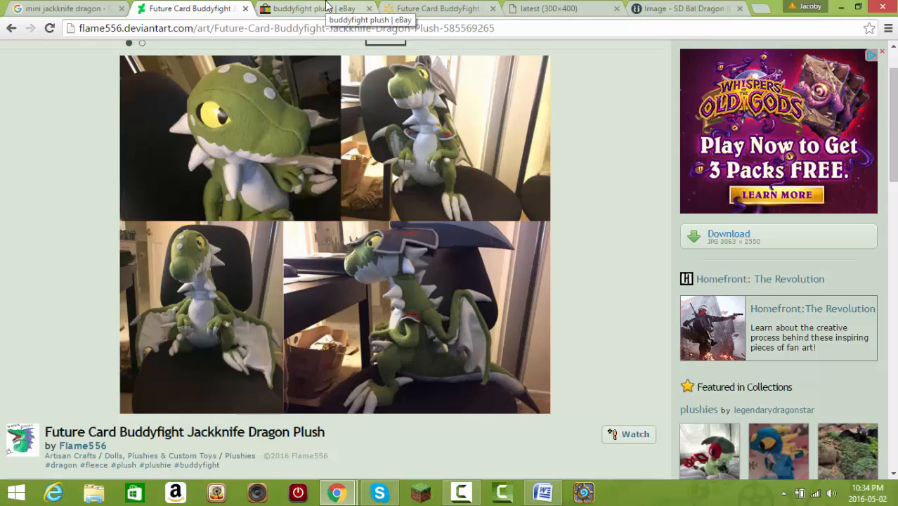
{"action": "left_click", "coordinate": [681, 8]}
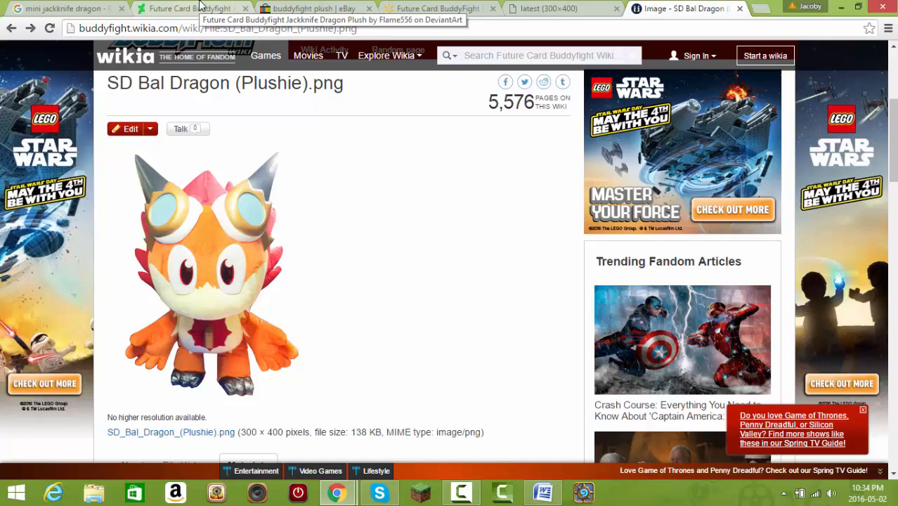
{"action": "left_click", "coordinate": [186, 9]}
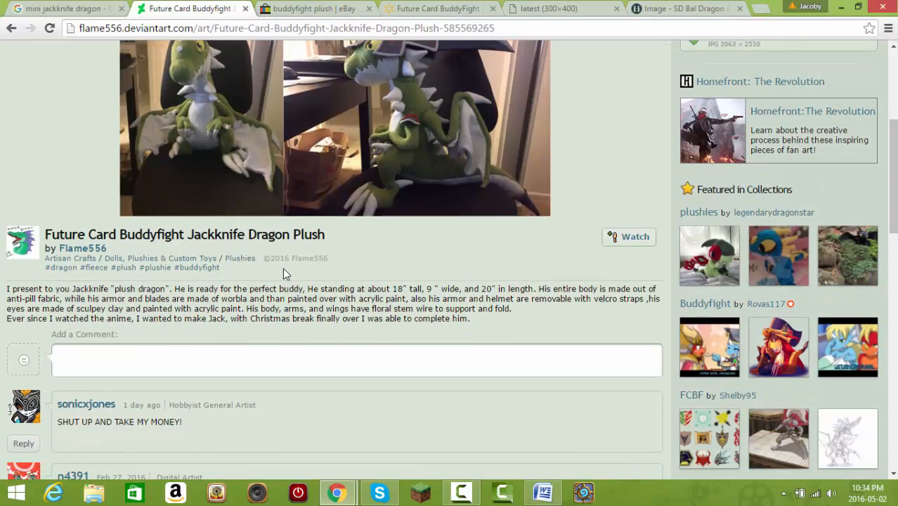
{"action": "scroll", "scroll_direction": "up", "scroll_amount": 3}
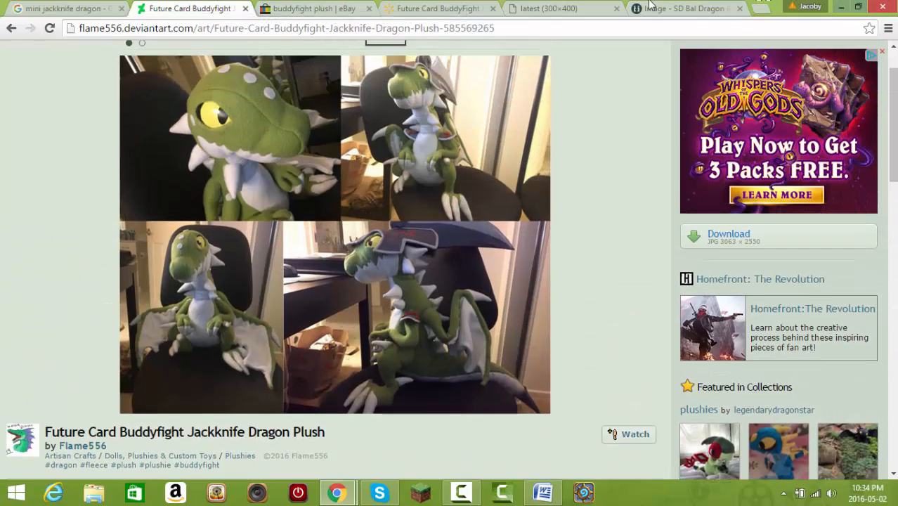
{"action": "left_click", "coordinate": [686, 11]}
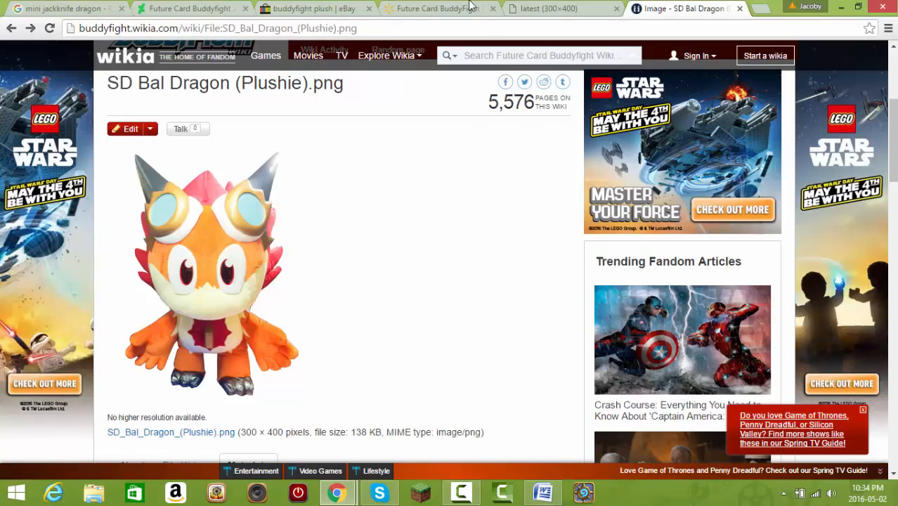